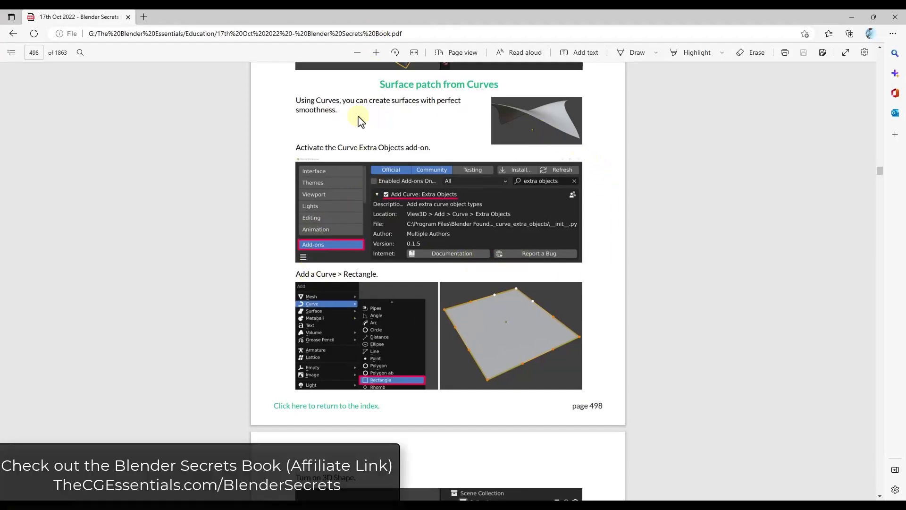
mouse_move(60, 57)
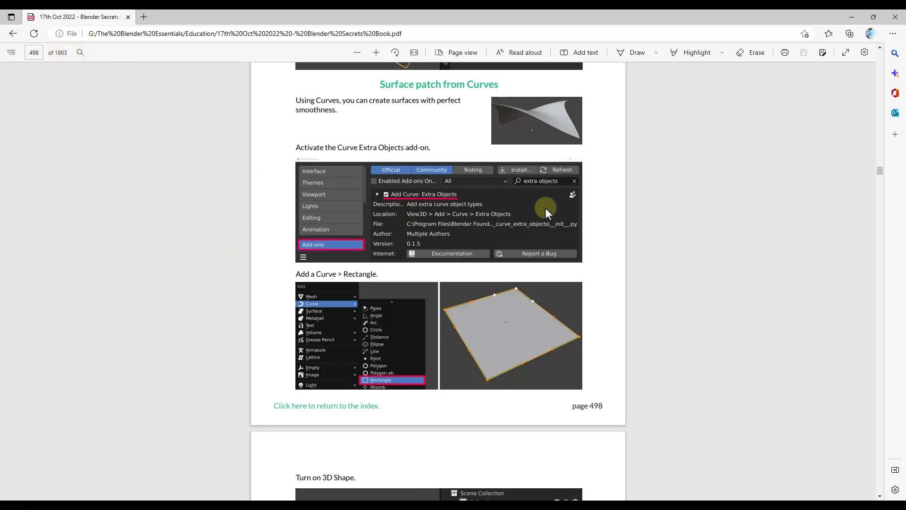
Verify in Preferences that the Curve Extra Objects add-on is enabled
scroll(down, 3)
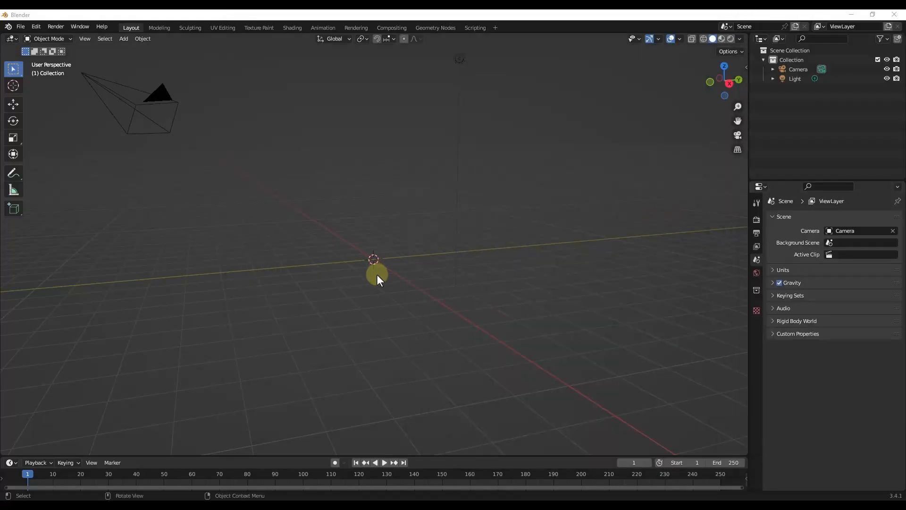
drag(376, 278, 327, 234)
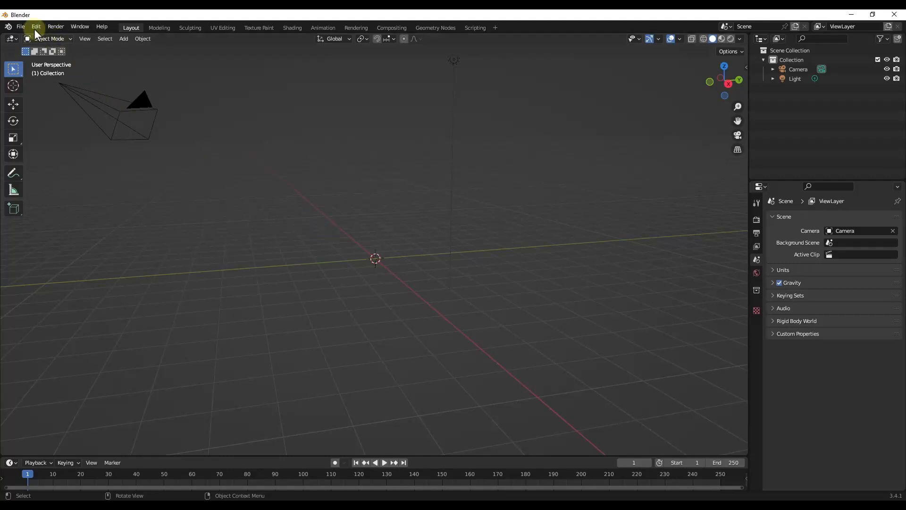
click(36, 27)
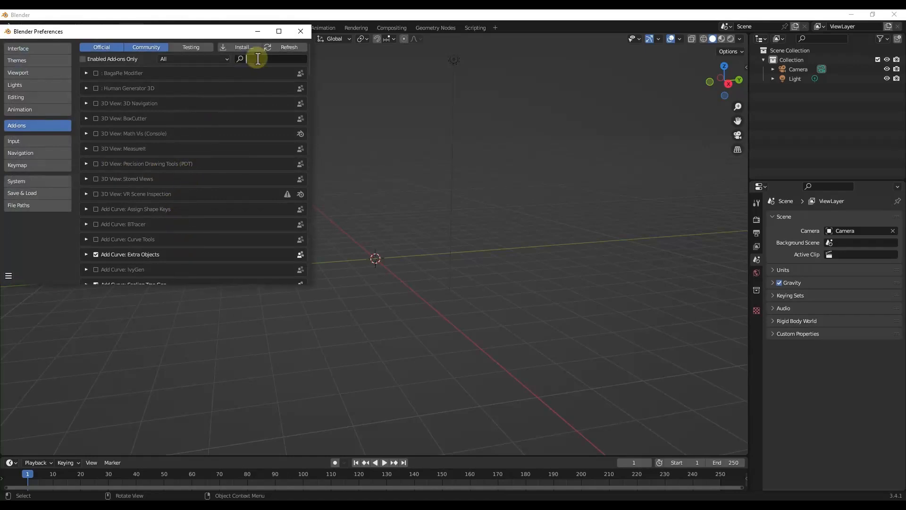
text(ext)
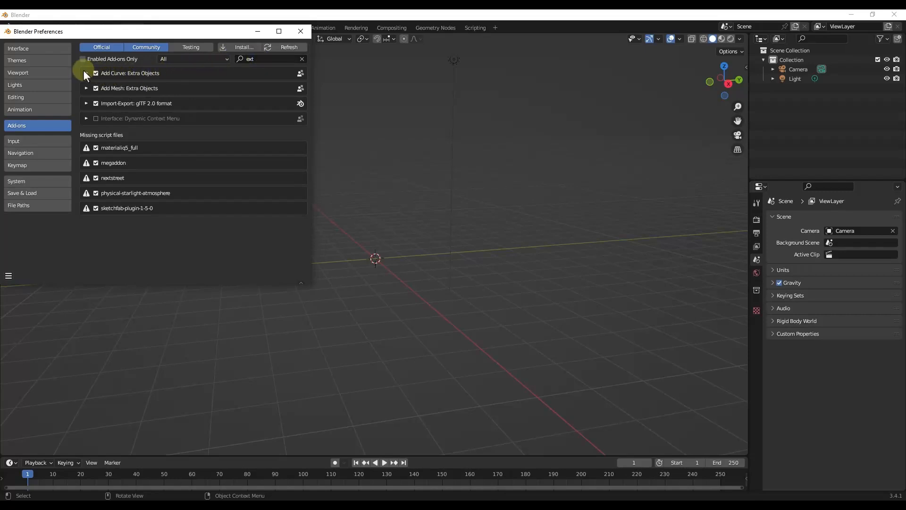
click(85, 73)
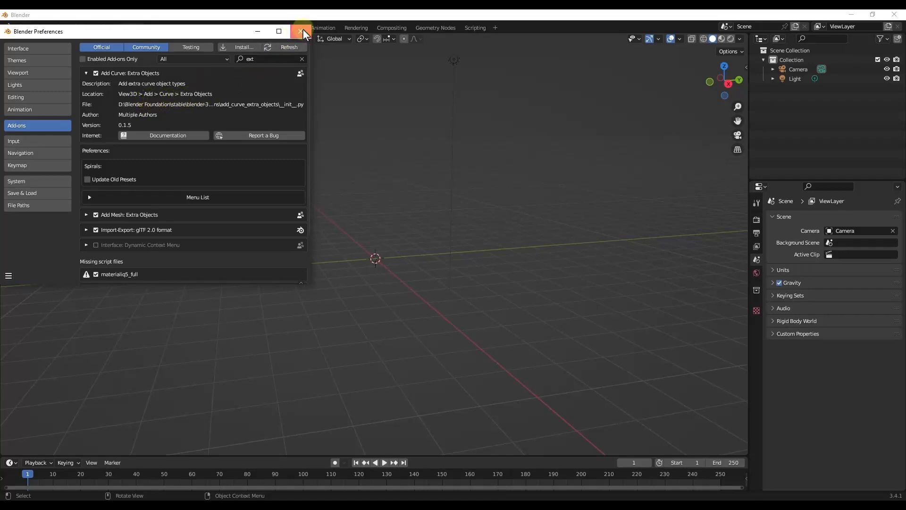
click(302, 31)
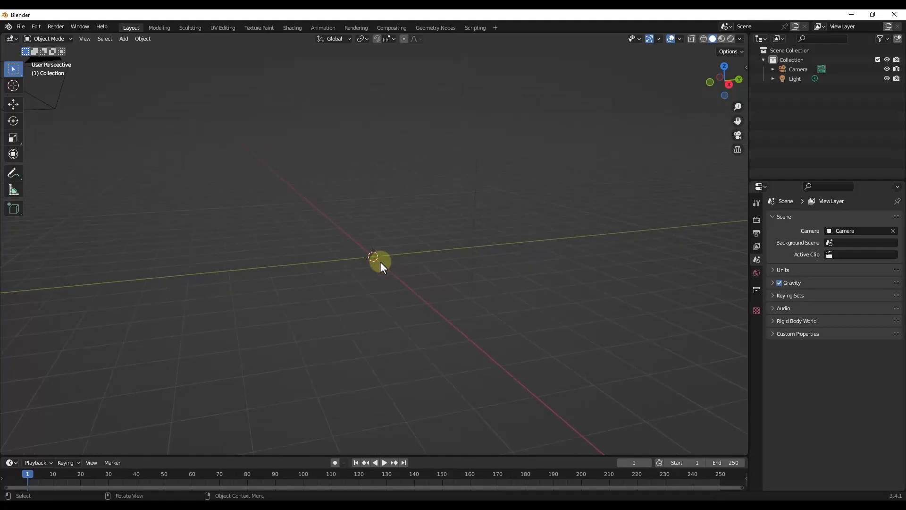
Add a Rectangle curve from the extra curve types at the scene origin
click(123, 38)
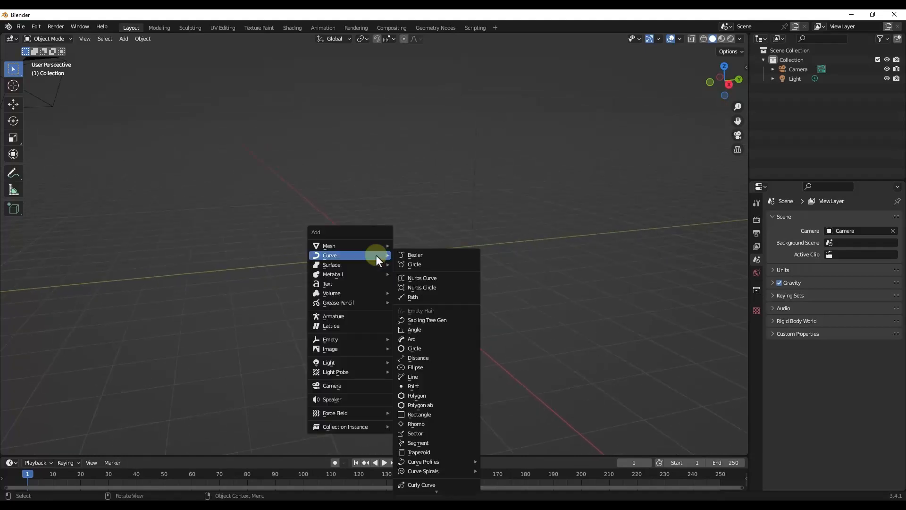
mouse_move(354, 256)
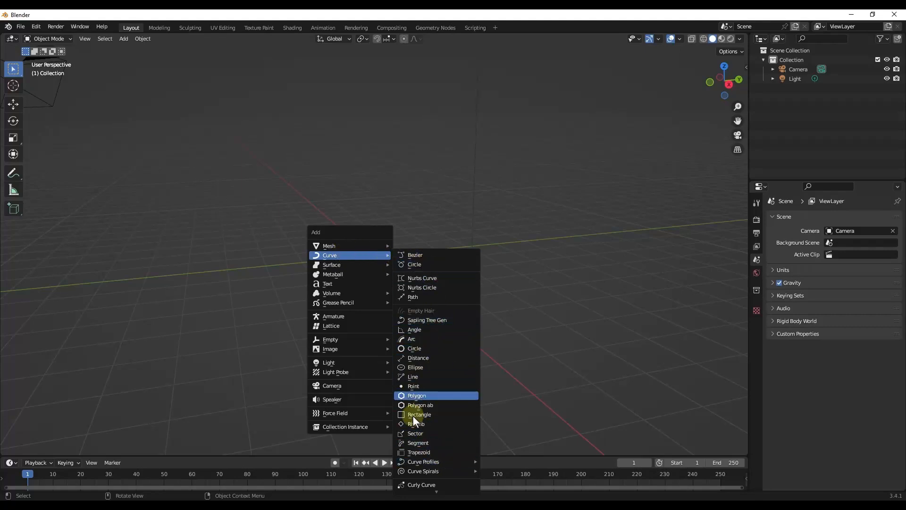
mouse_move(433, 357)
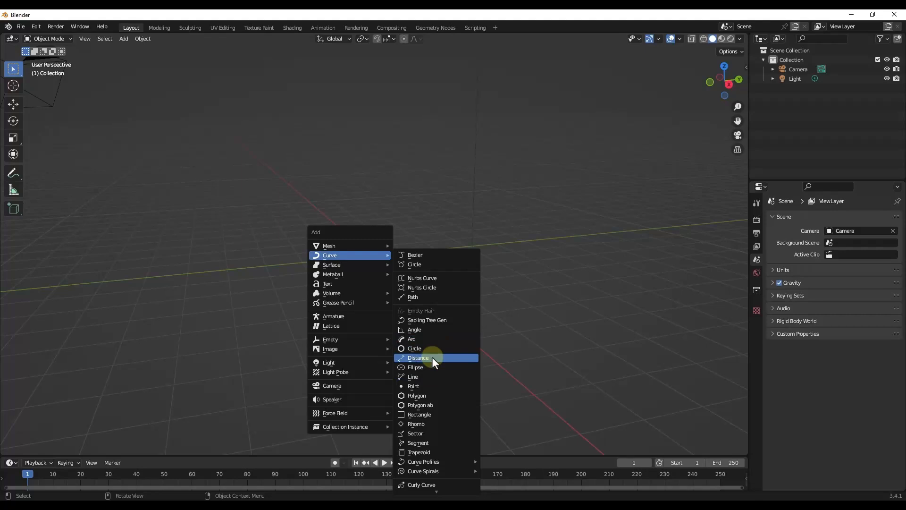
mouse_move(425, 416)
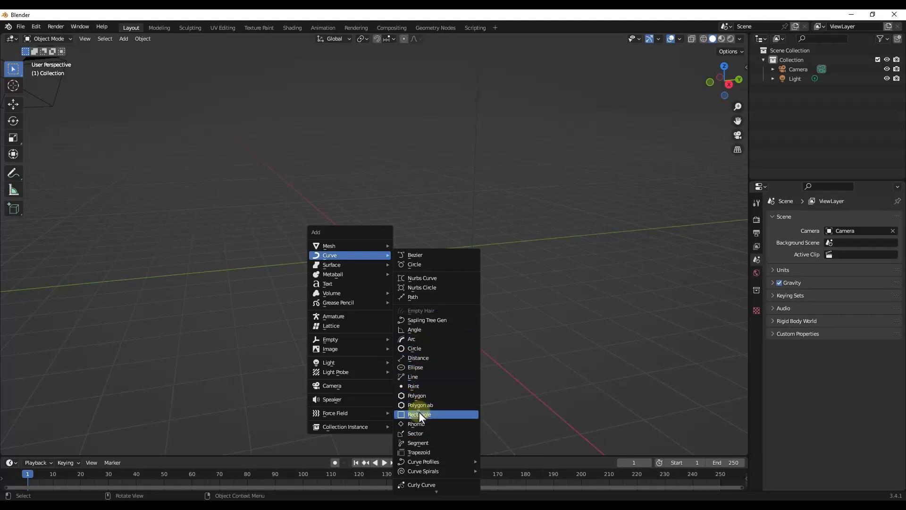
mouse_move(421, 417)
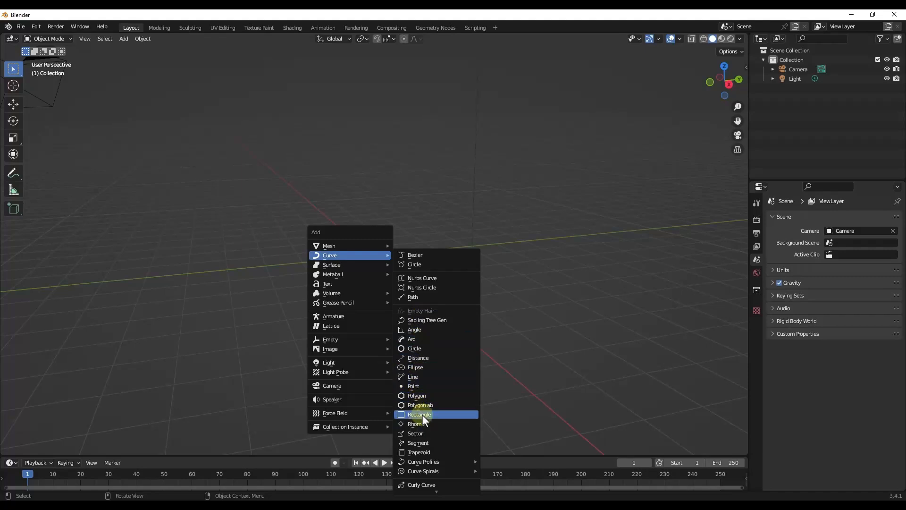
click(419, 414)
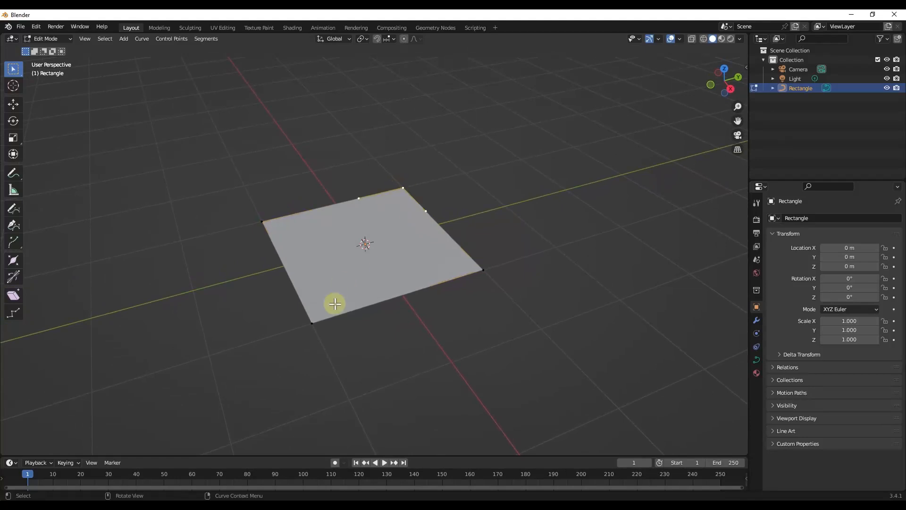
mouse_move(402, 186)
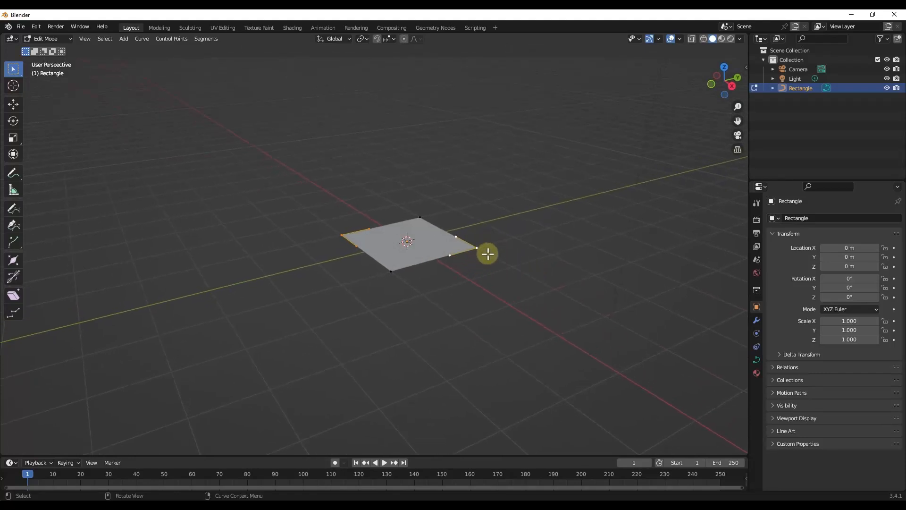
Set the Rectangle curve's Shape to 3D and start raising two opposite corners along Z
drag(487, 253, 419, 109)
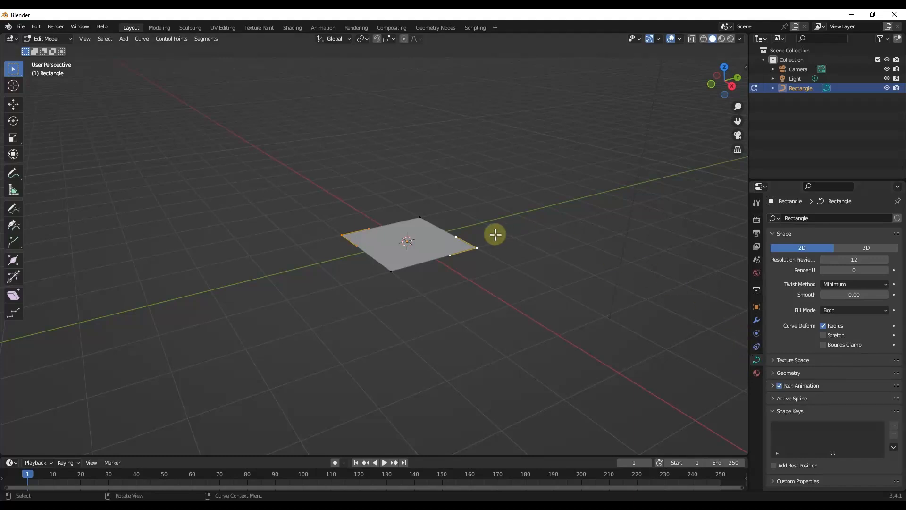
mouse_move(865, 247)
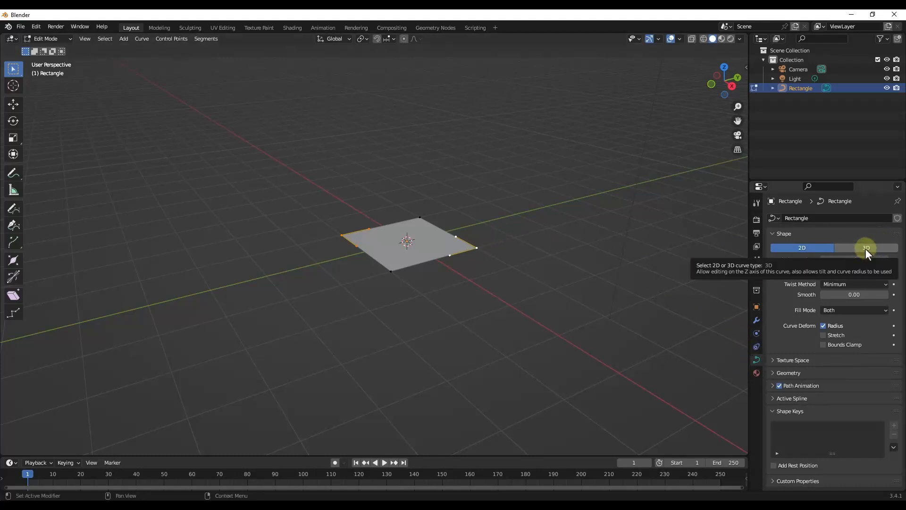
click(865, 247)
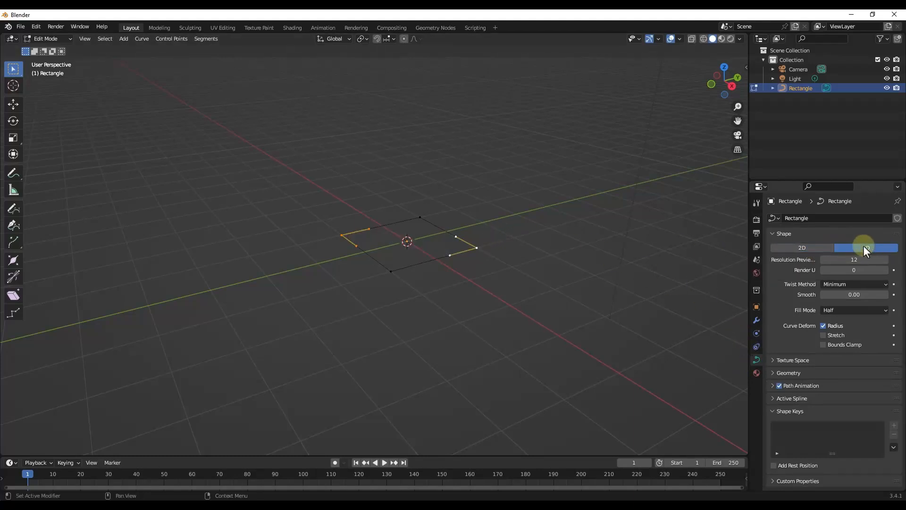
click(865, 247)
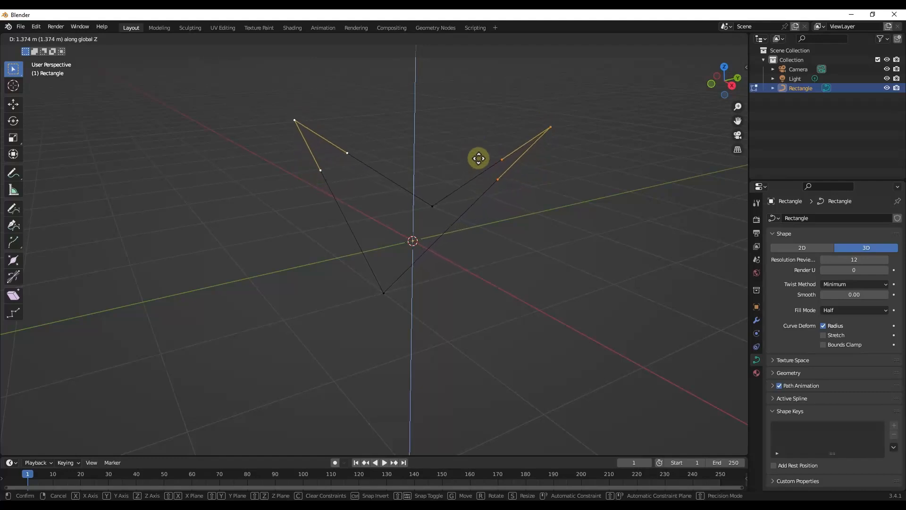
Confirm the corner lift, reshape the handles into a saddle outline and return to Object Mode
click(478, 258)
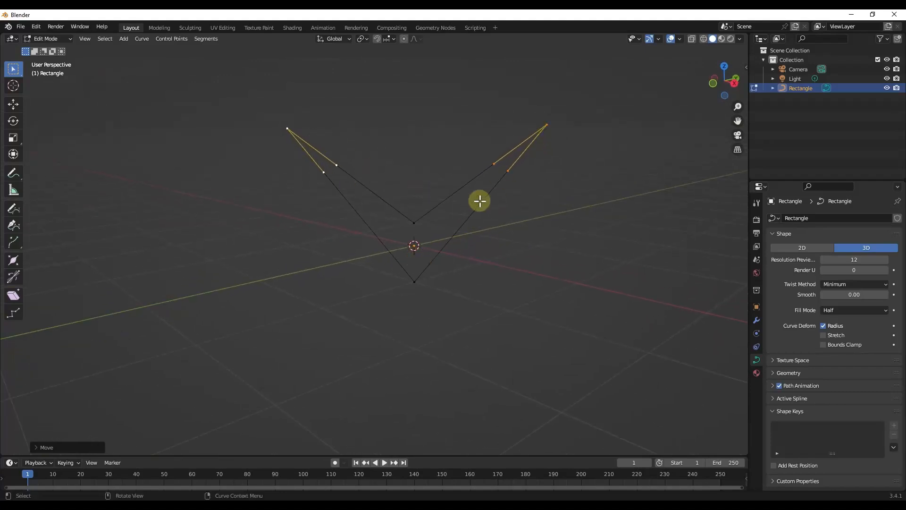
drag(479, 200, 368, 196)
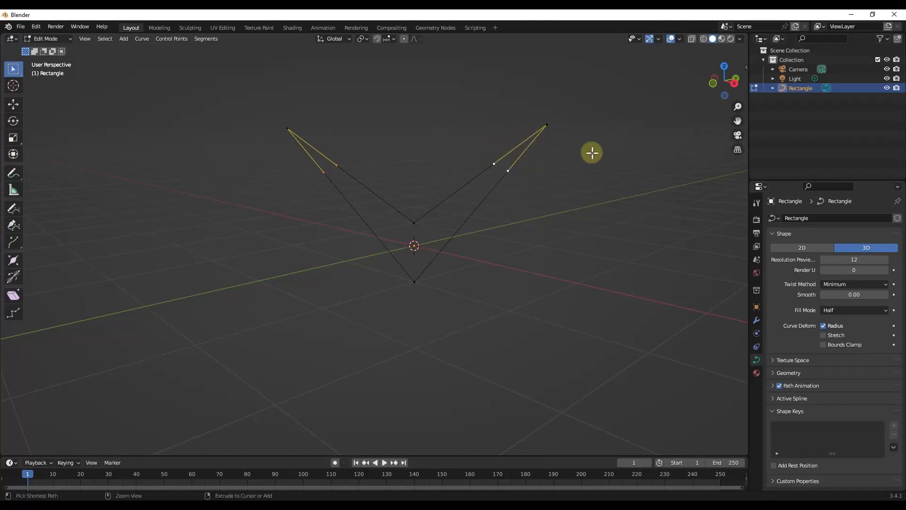
mouse_move(547, 123)
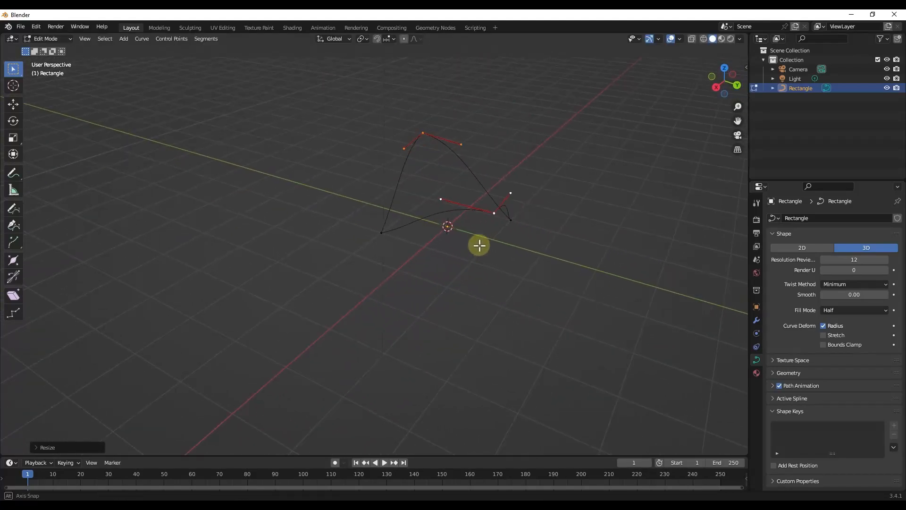
drag(478, 246, 519, 233)
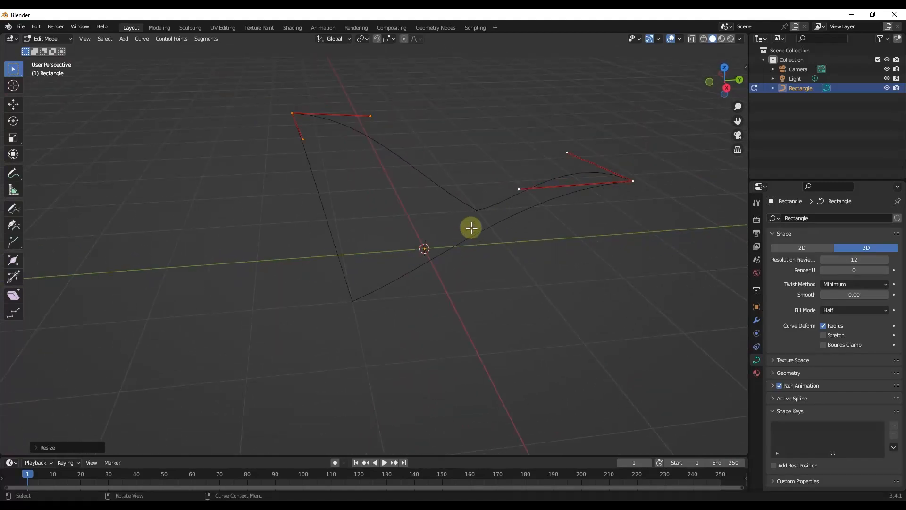
key(Tab)
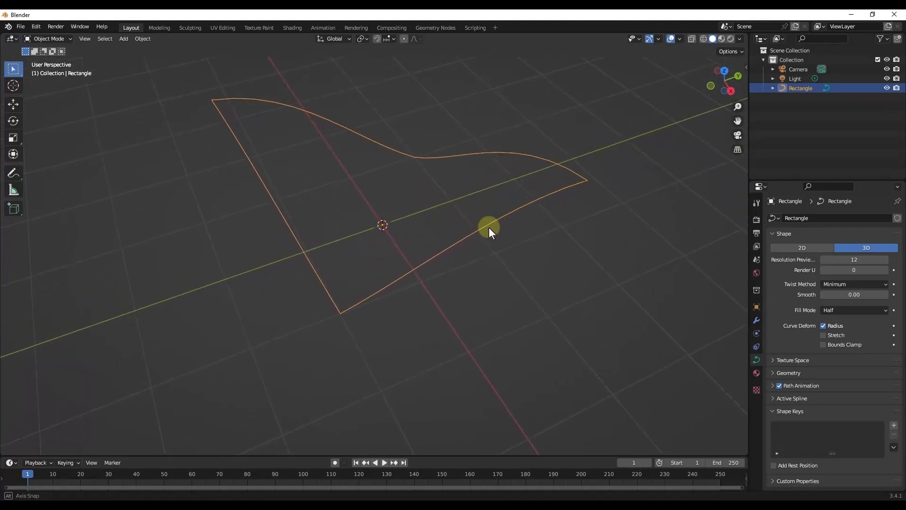
drag(488, 231, 276, 143)
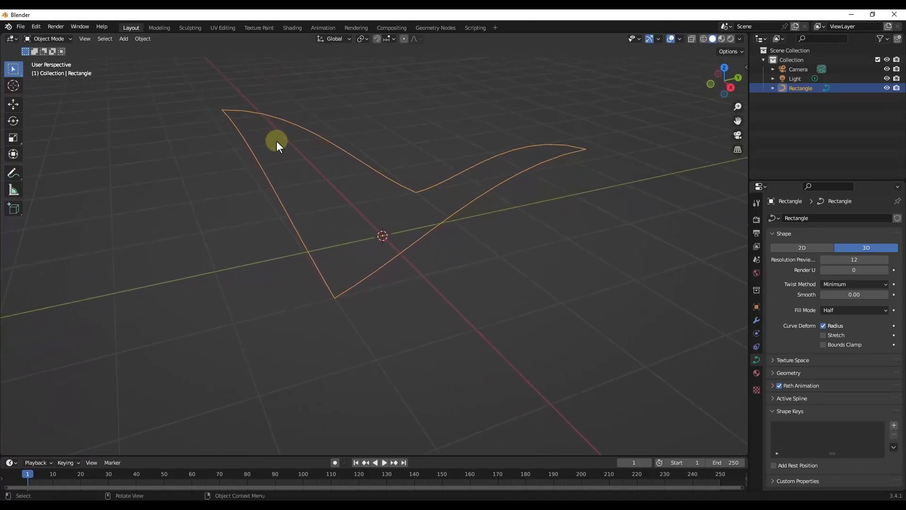
key(Tab)
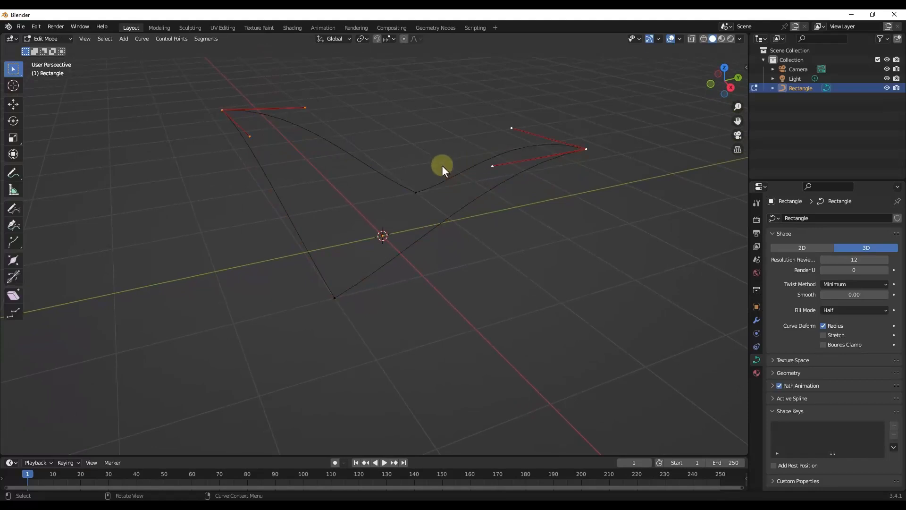
key(Tab)
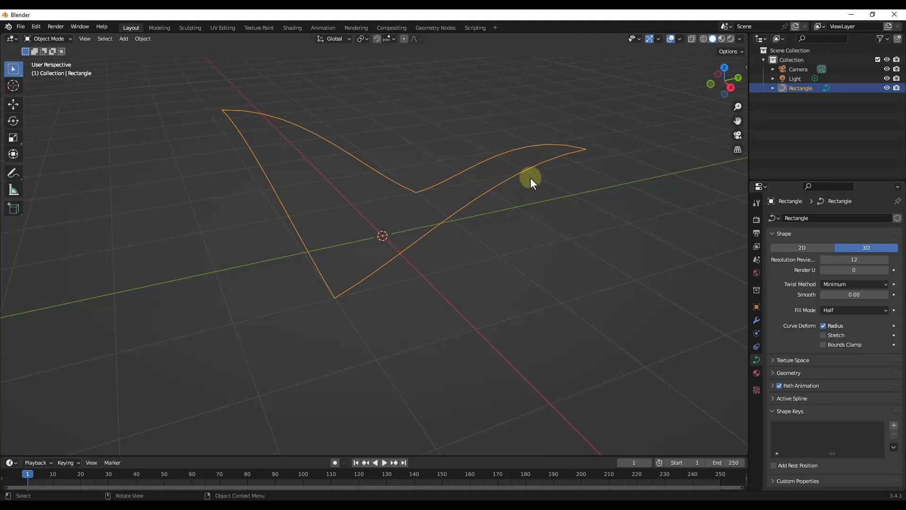
drag(530, 177, 419, 196)
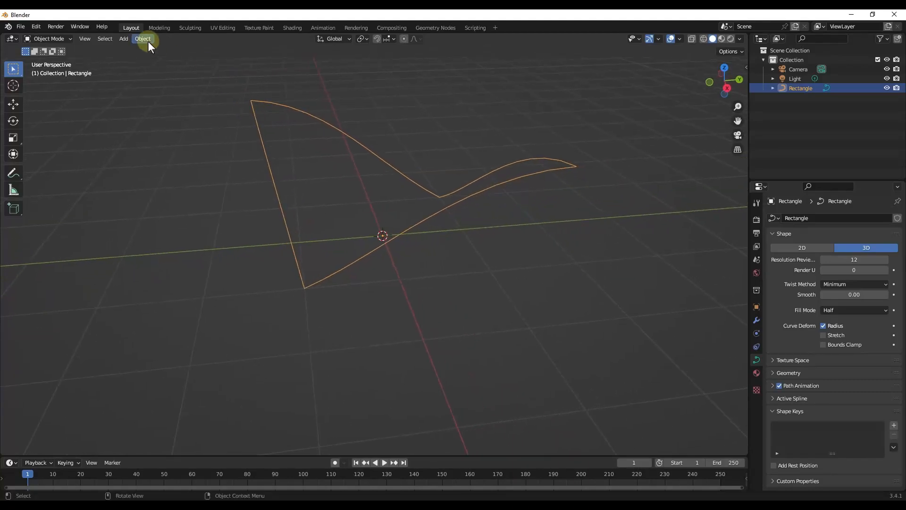
Convert the saddle-shaped Rectangle curve to a mesh and enter Edit Mode
click(142, 39)
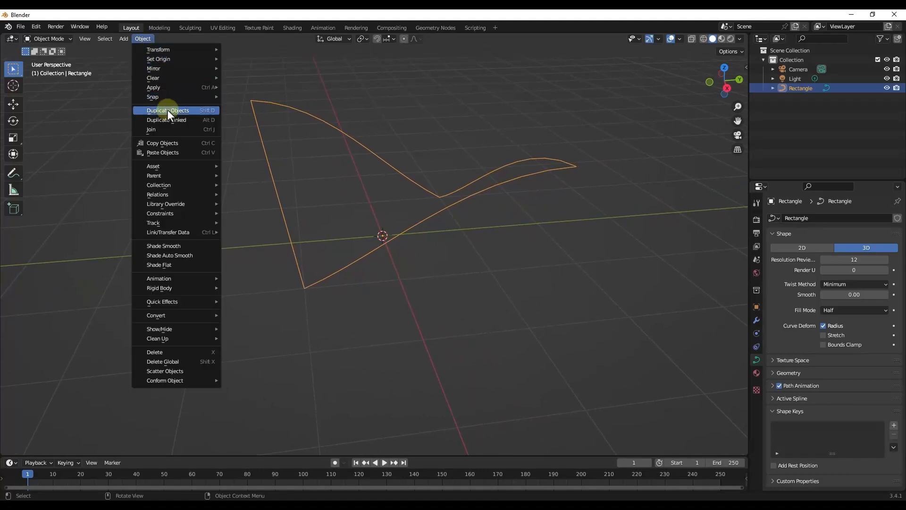
mouse_move(155, 315)
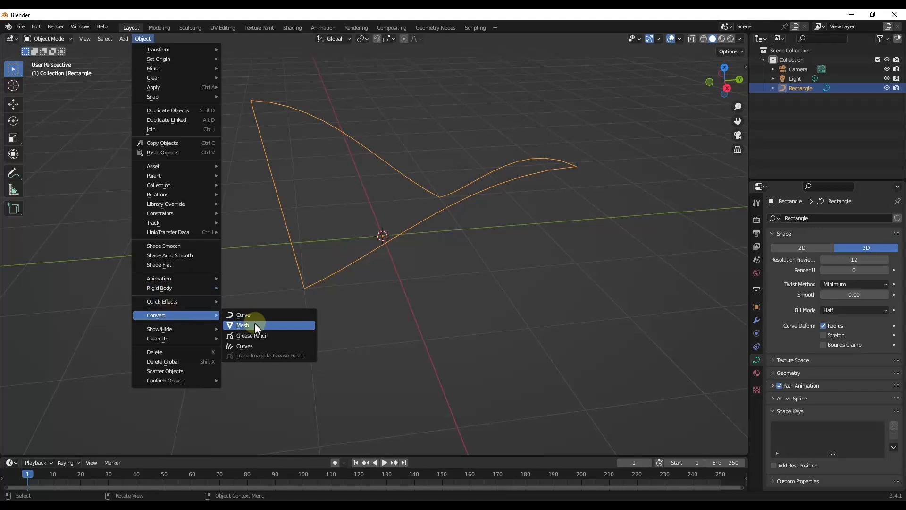
click(243, 325)
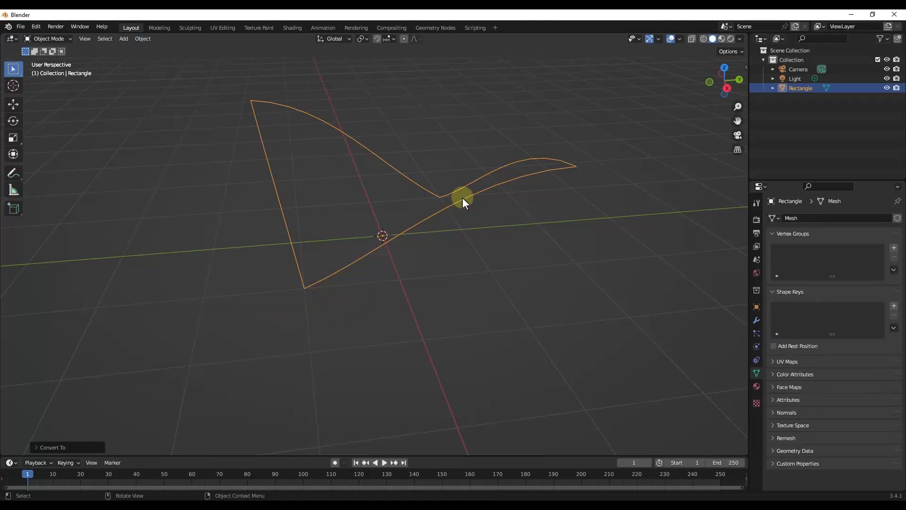
key(Tab)
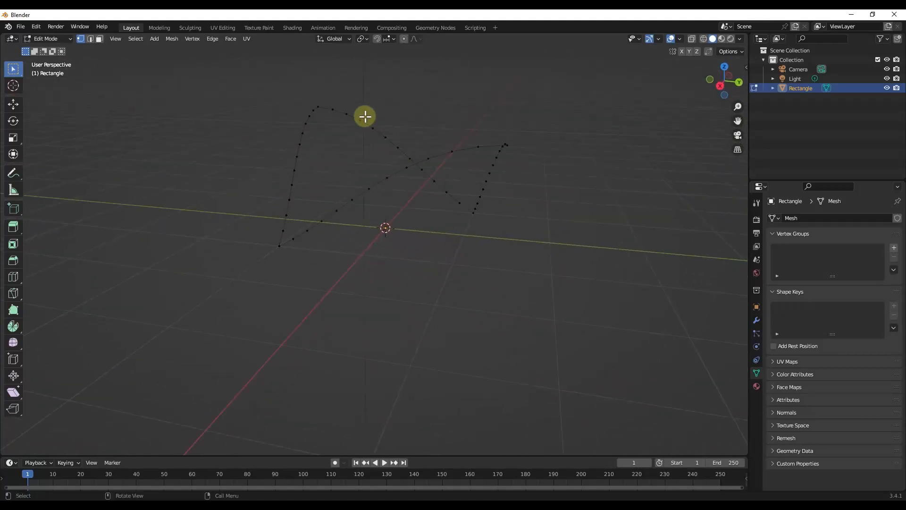
mouse_move(509, 143)
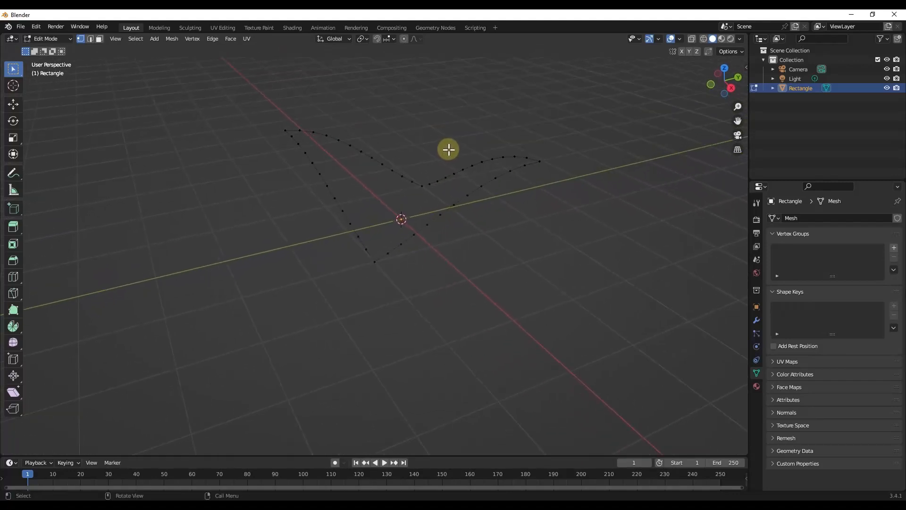
mouse_move(511, 186)
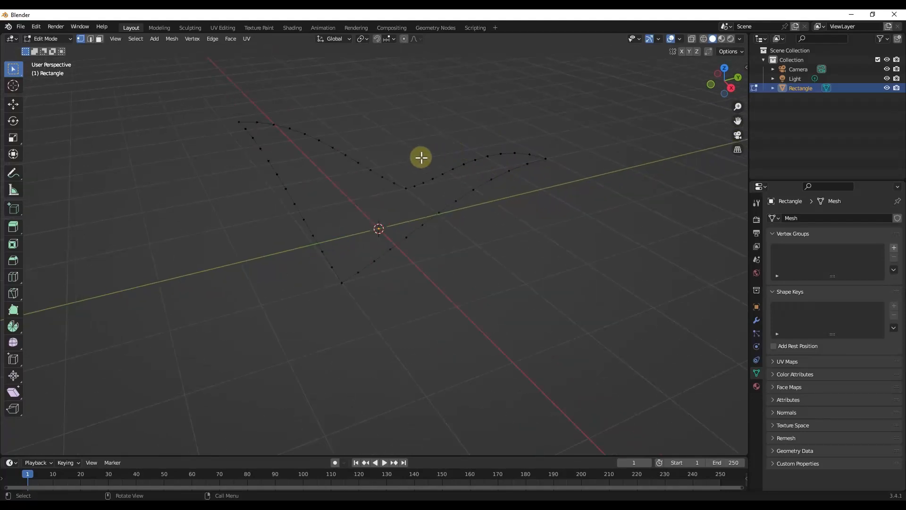
Select all boundary vertices and apply Face > Grid Fill to create the canopy surface
key(a)
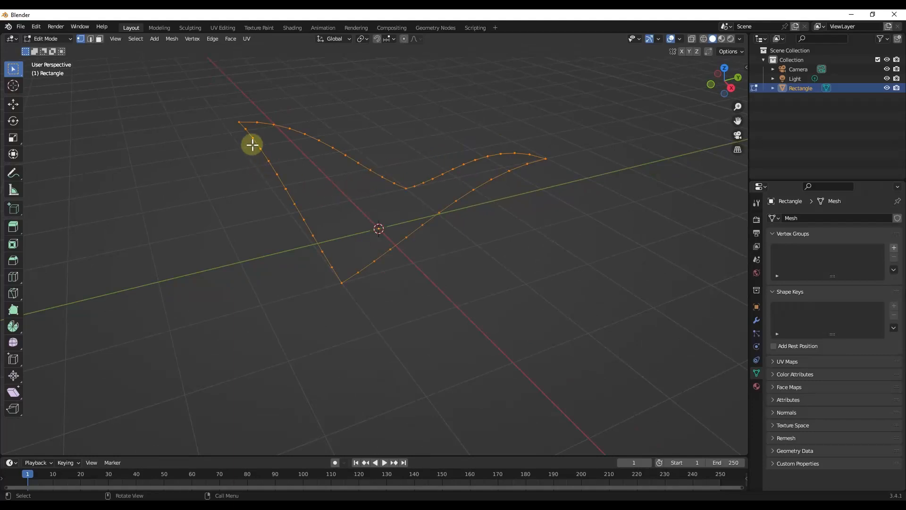
drag(251, 144, 249, 120)
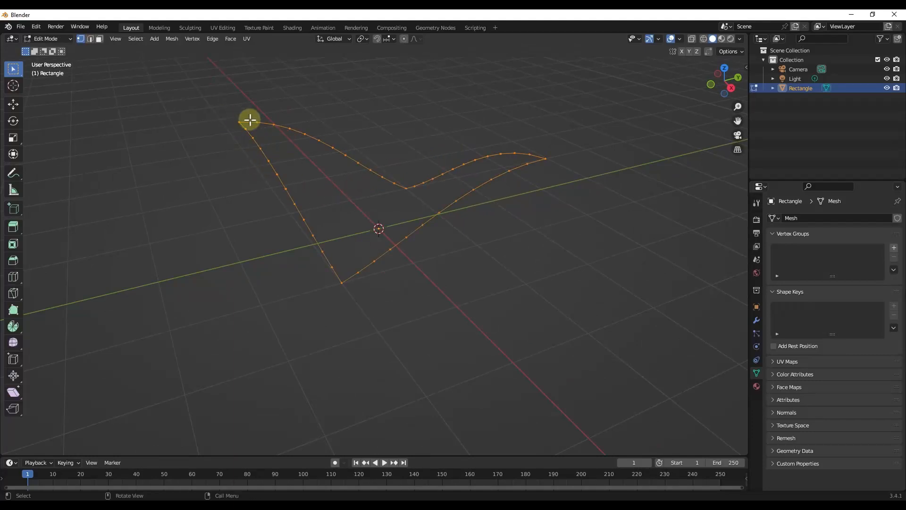
drag(250, 120, 333, 144)
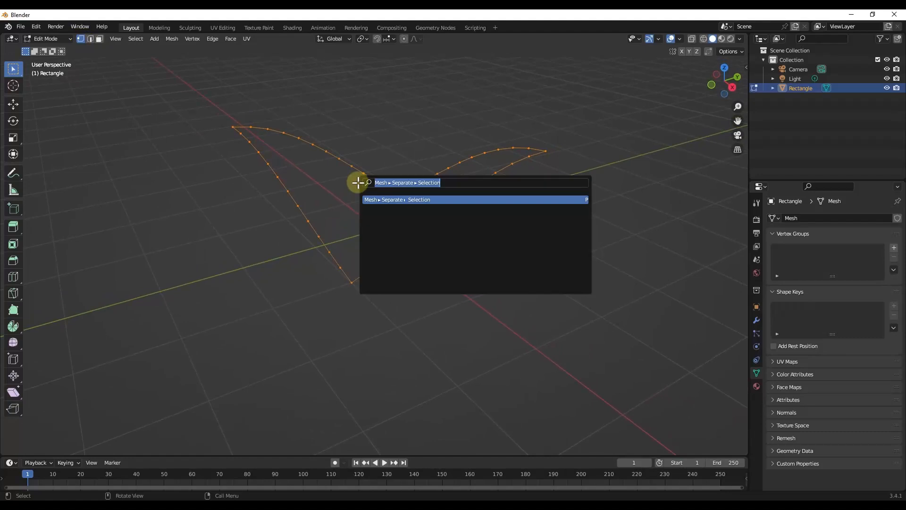
text(grid)
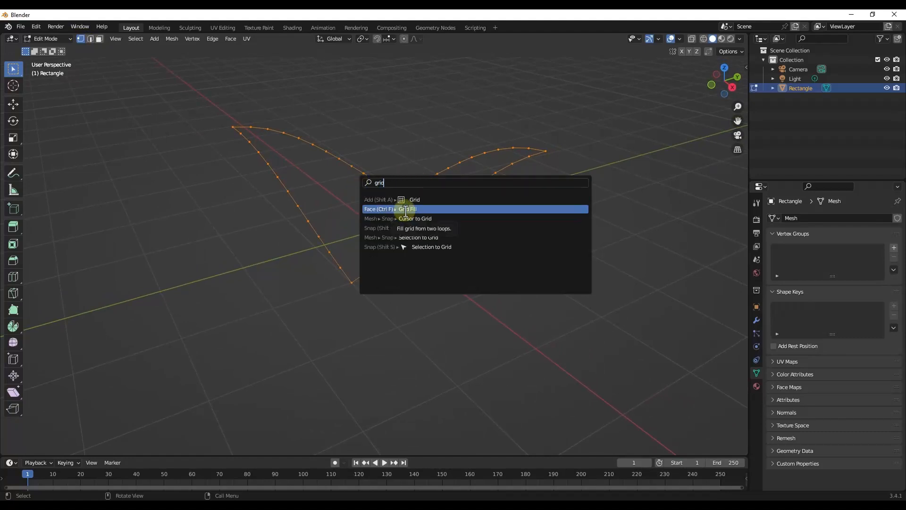
click(408, 208)
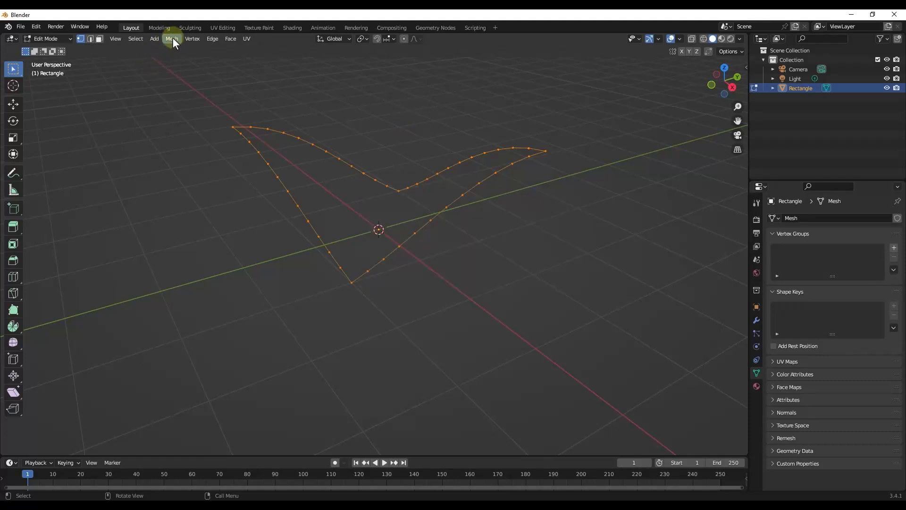
click(231, 38)
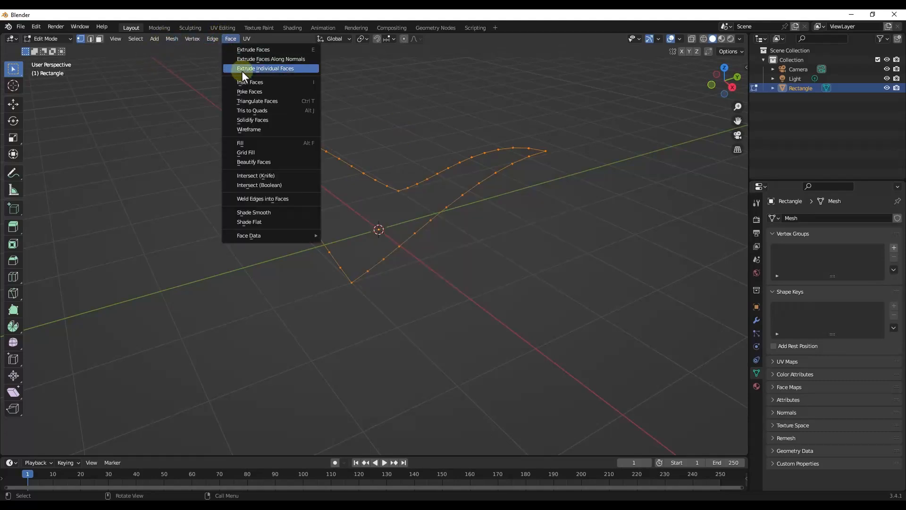
click(246, 151)
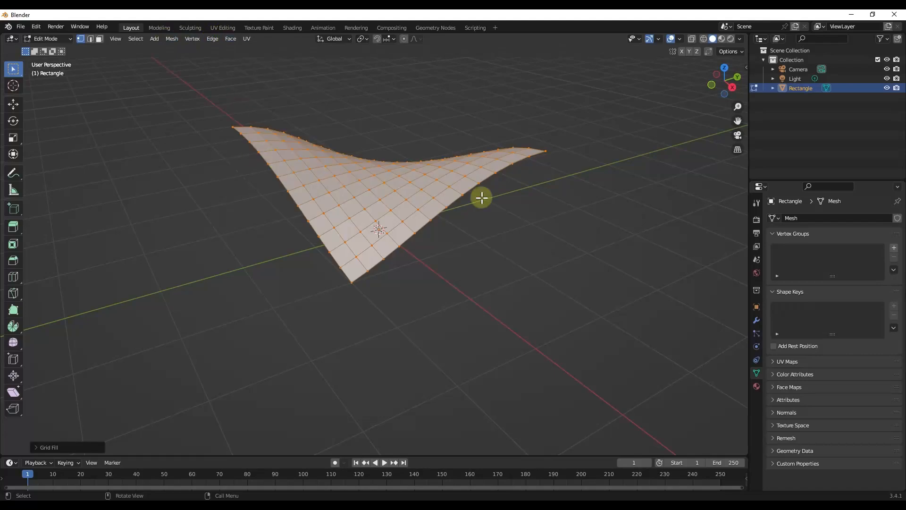
Orbit around the filled canopy to inspect the curved grid surface
drag(481, 198, 339, 190)
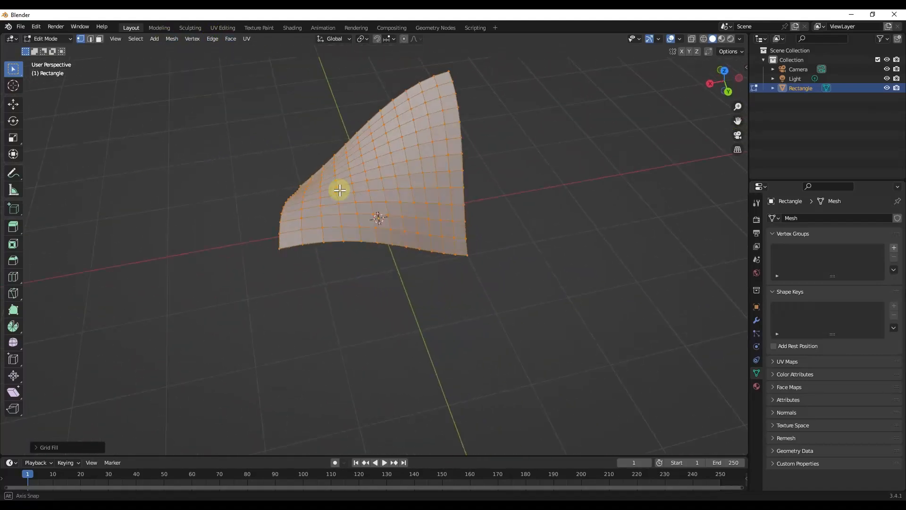
drag(339, 190, 436, 207)
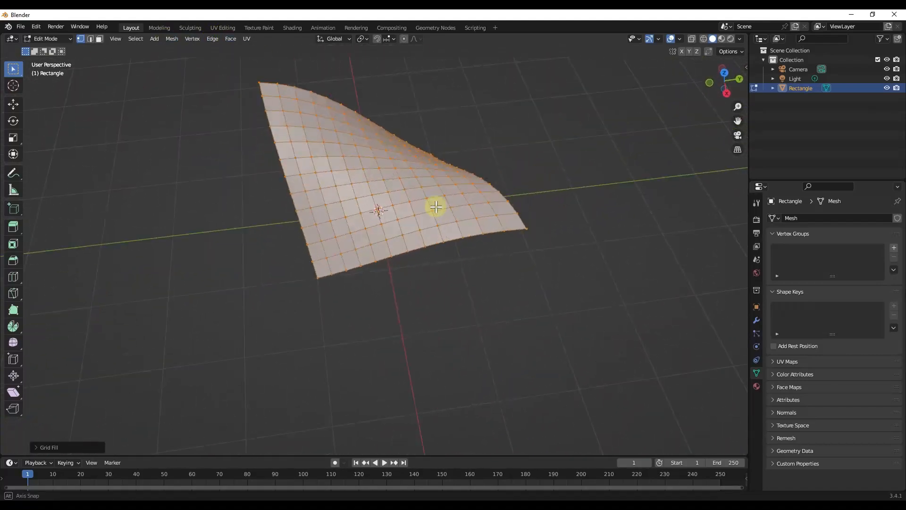
drag(436, 206, 402, 197)
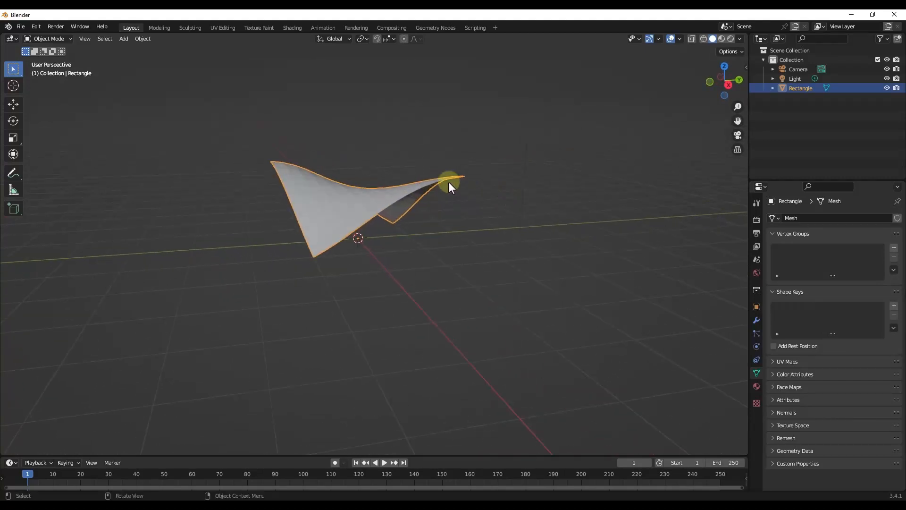
Duplicate the canopy grid in Edit Mode and delete its faces, keeping only edges
key(Tab)
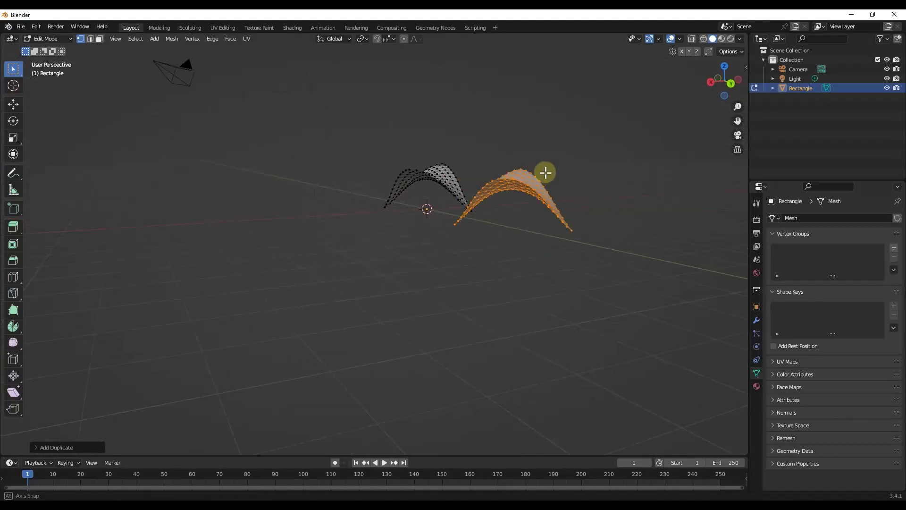
key(x)
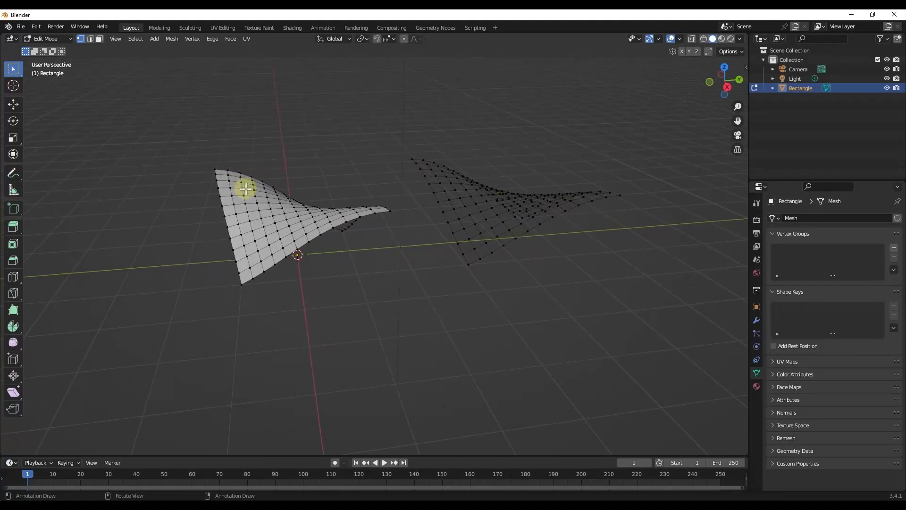
mouse_move(269, 177)
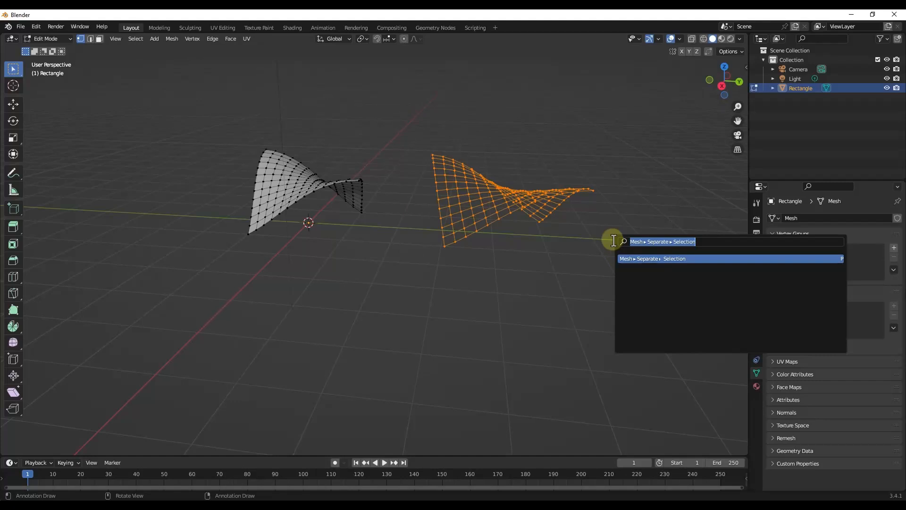
Separate the edge grid by selection into Rectangle.001 and select it in Object Mode
text(sepa)
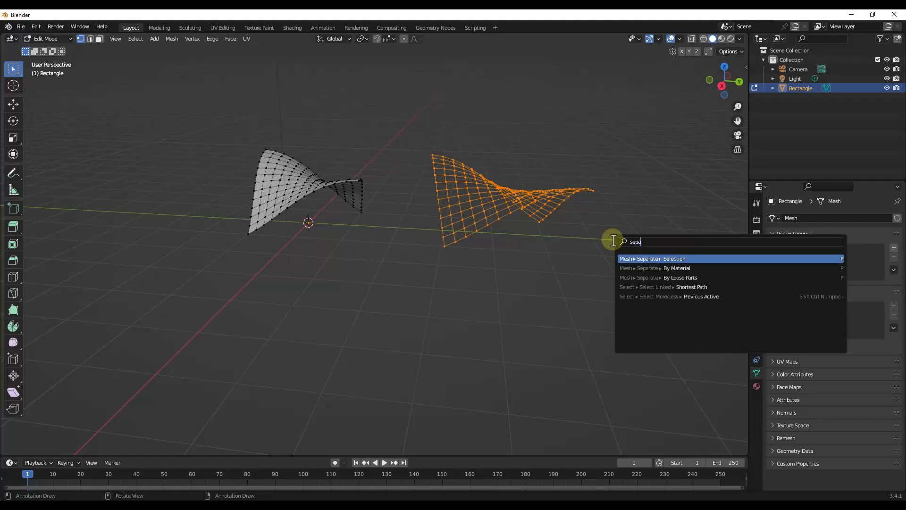
click(673, 259)
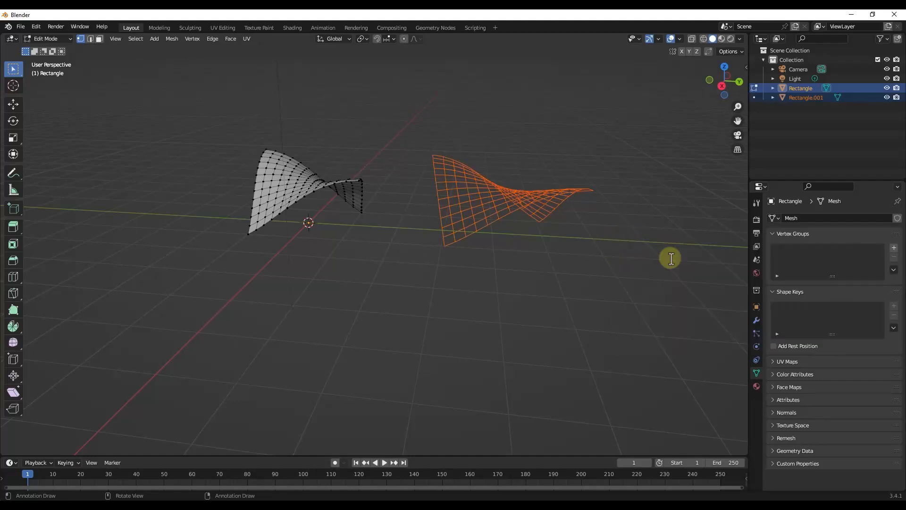
key(Tab)
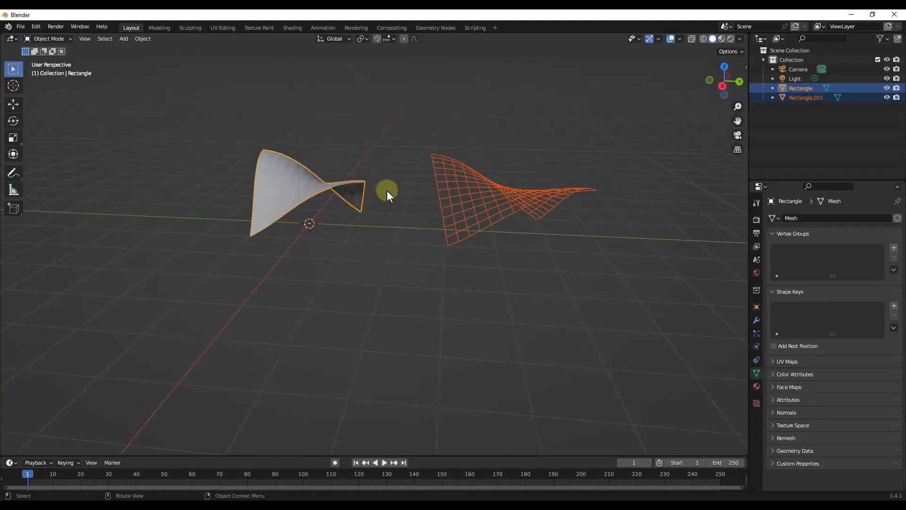
click(468, 193)
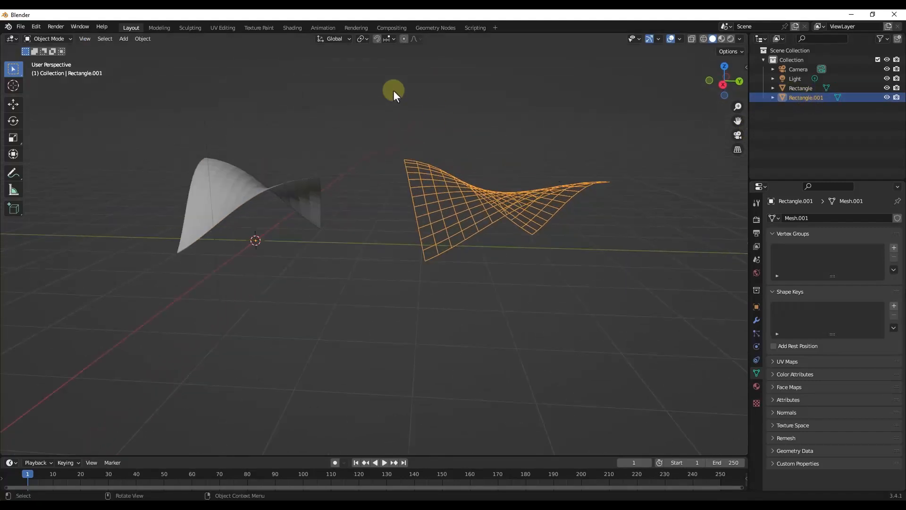
click(143, 38)
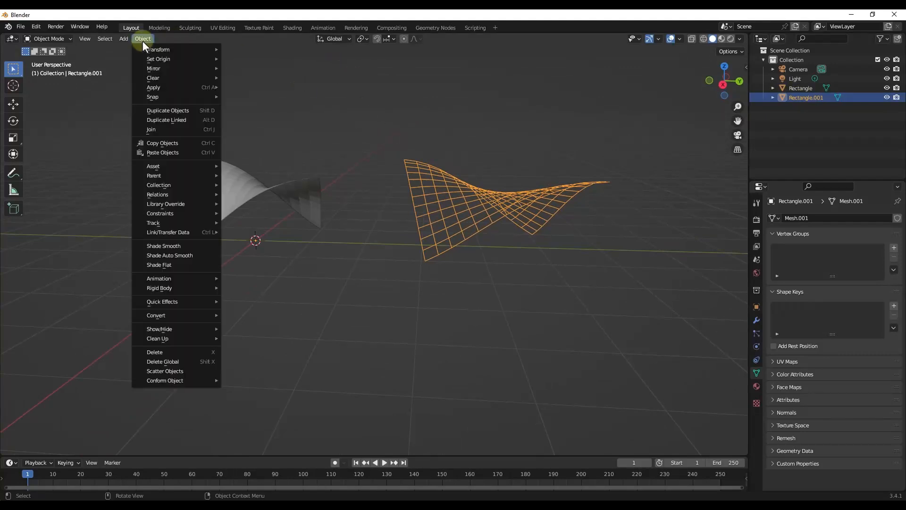
mouse_move(155, 315)
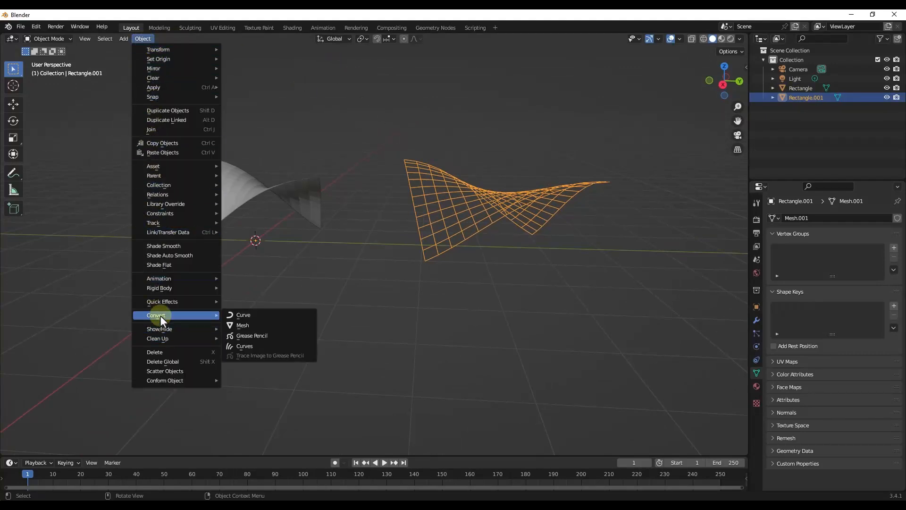
mouse_move(244, 316)
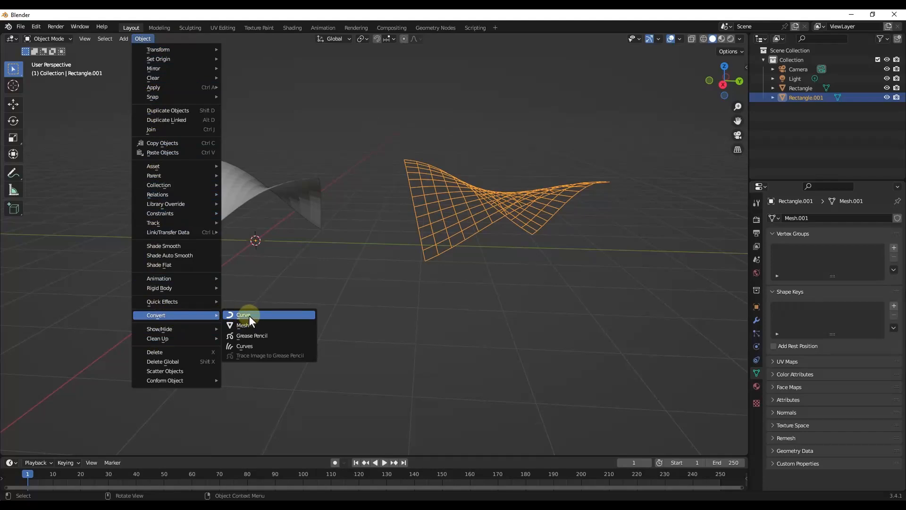
Convert Rectangle.001 from a mesh into a curve object
click(244, 315)
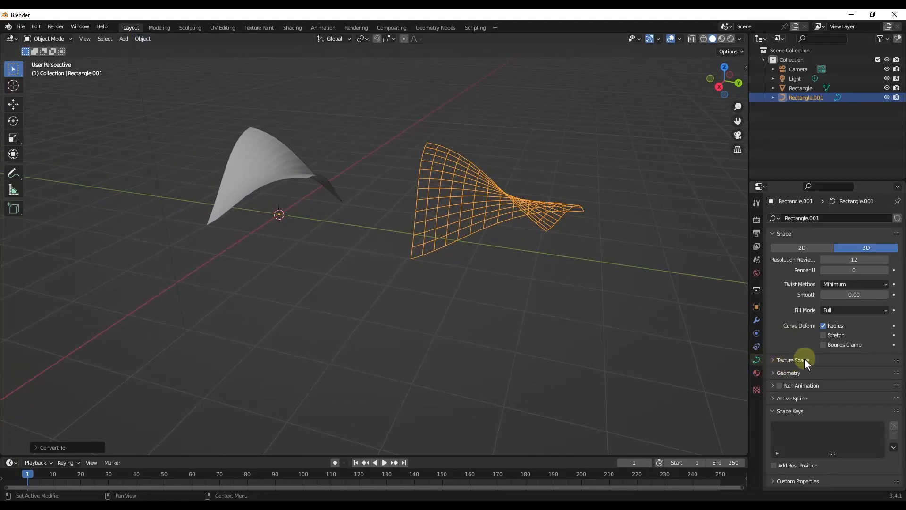
With snapping on, move Rectangle.001 along Y onto the original canopy surface
drag(805, 359, 528, 201)
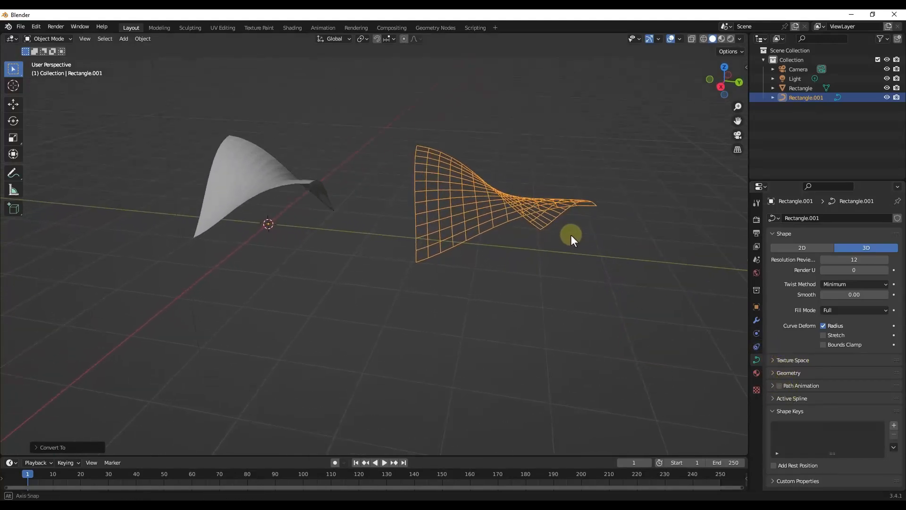
drag(572, 241, 599, 218)
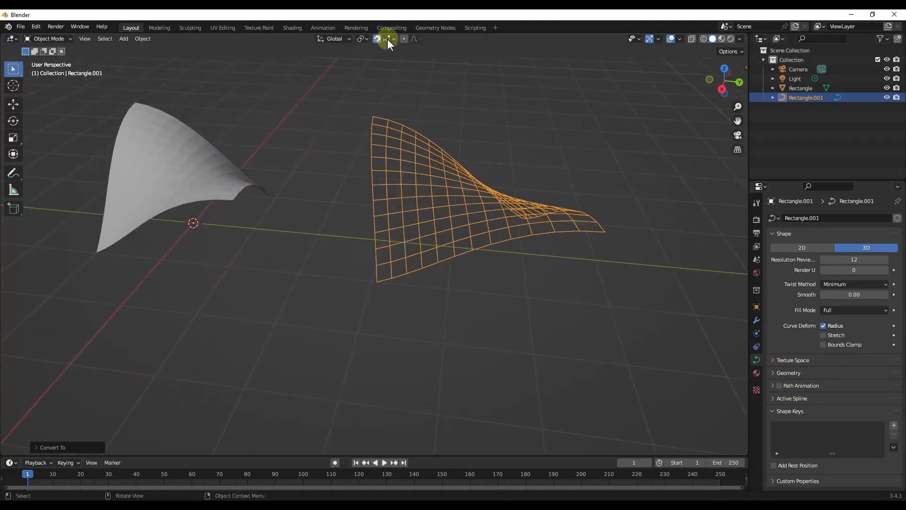
click(392, 38)
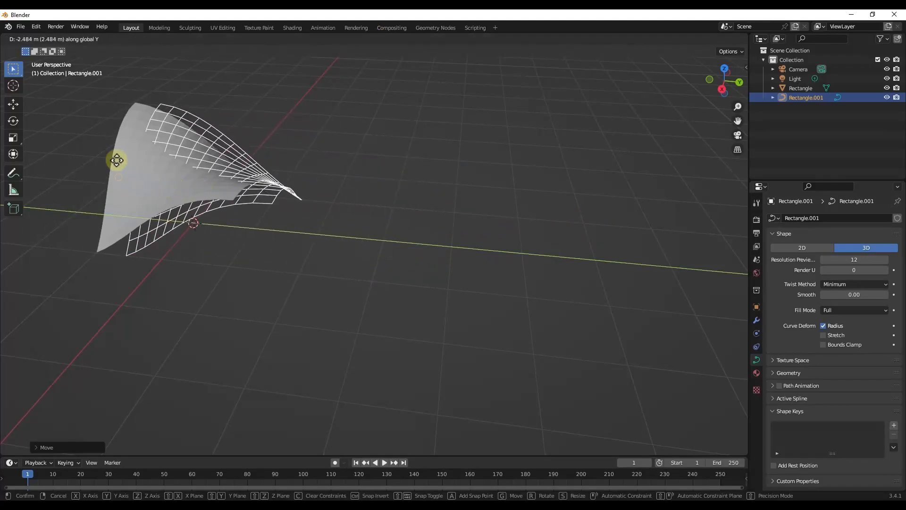
click(243, 207)
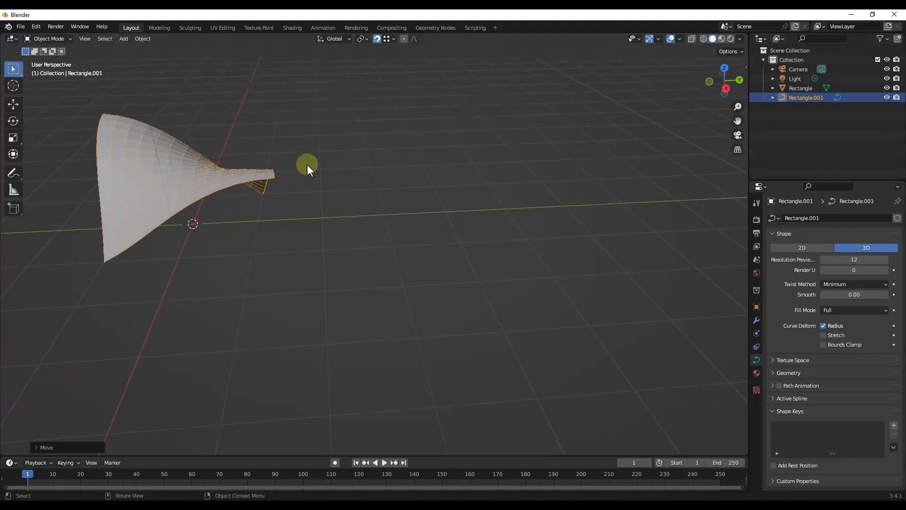
drag(306, 168, 346, 136)
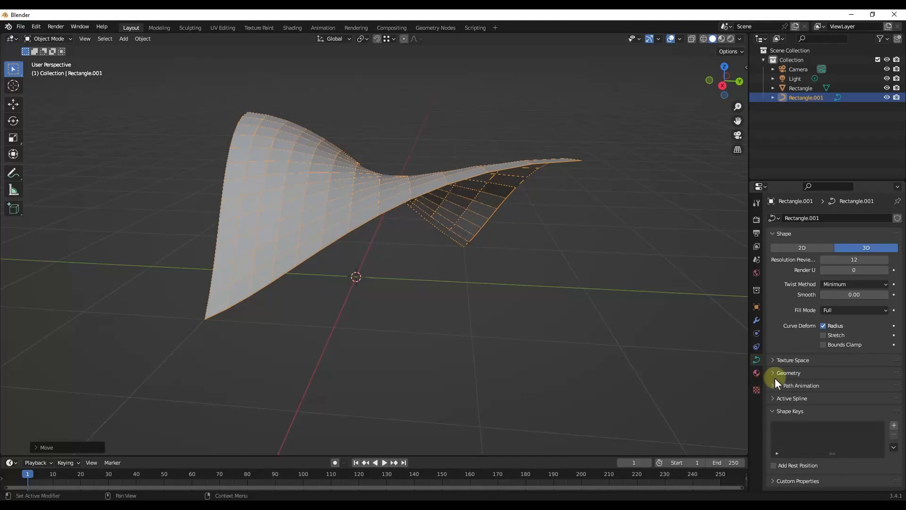
Give Rectangle.001 a round bevel of 0.01 m depth with higher resolution for smooth tubes
click(788, 372)
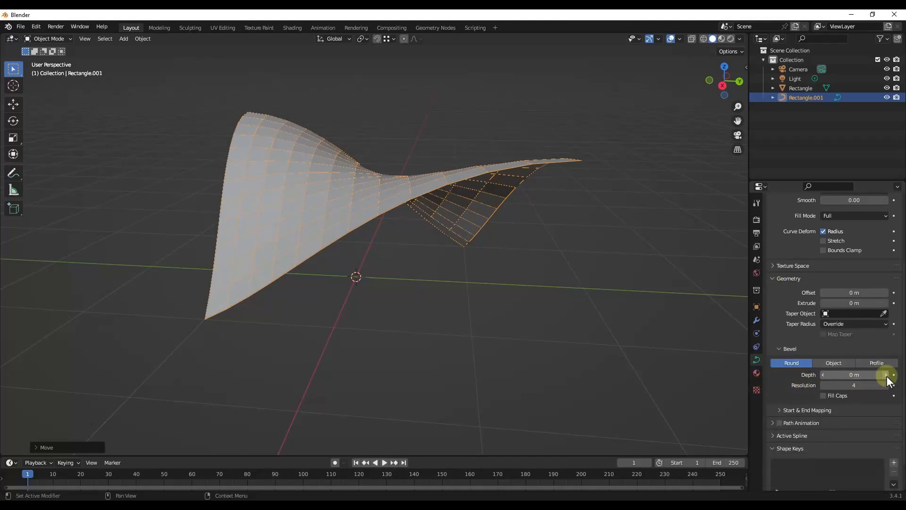
click(892, 374)
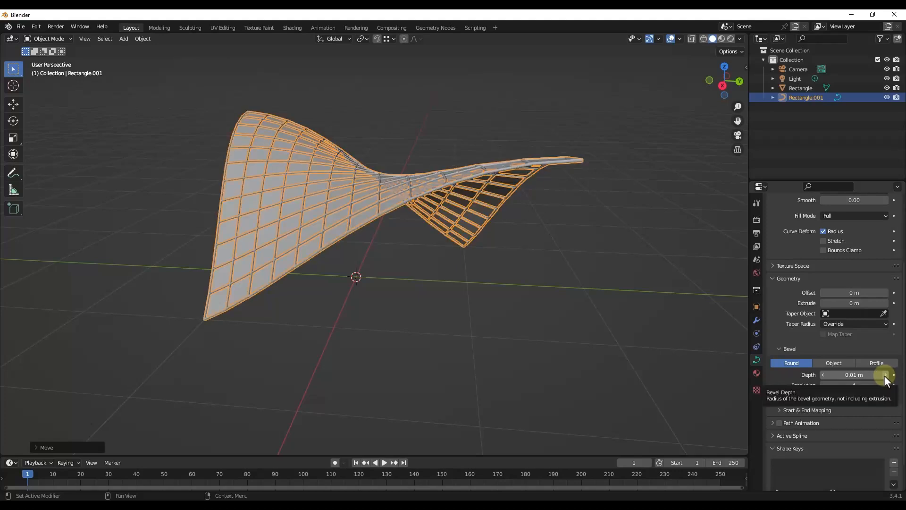
click(886, 375)
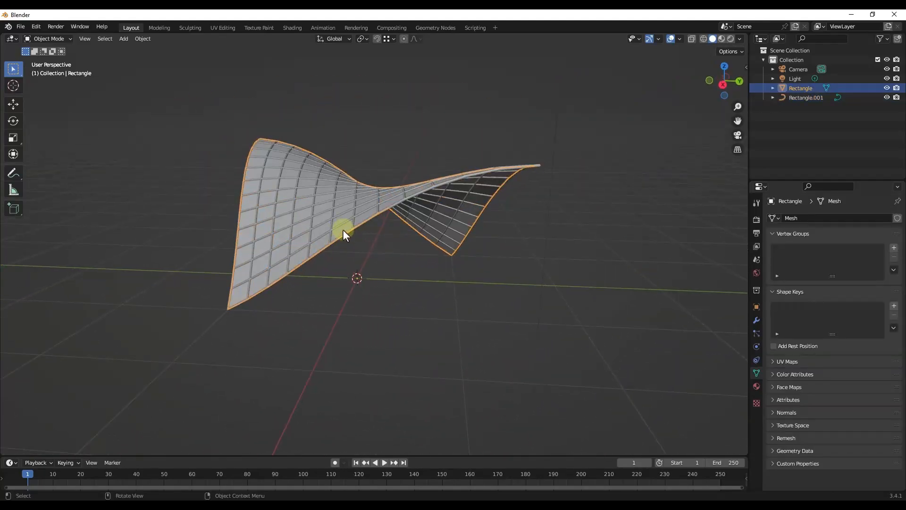
Inspect the bevelled tube framework Rectangle.001 by selecting it and orbiting the canopy
drag(343, 234, 361, 267)
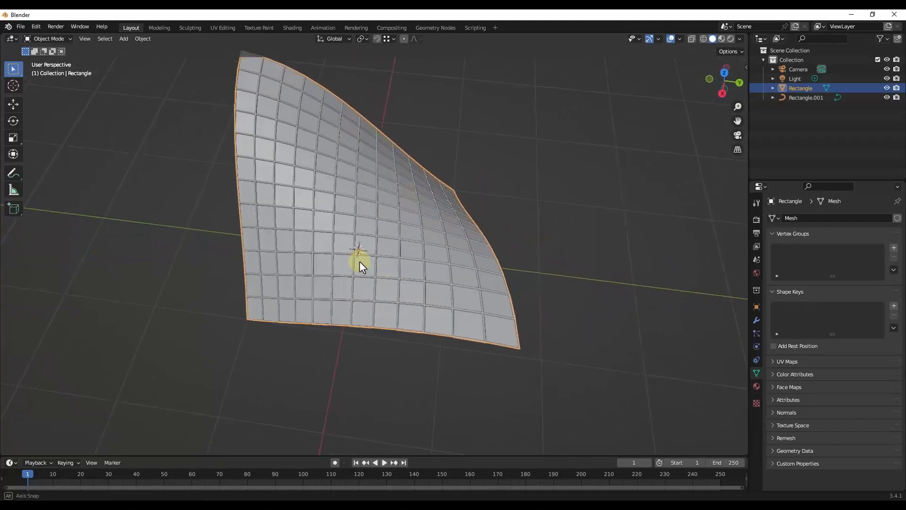
click(805, 97)
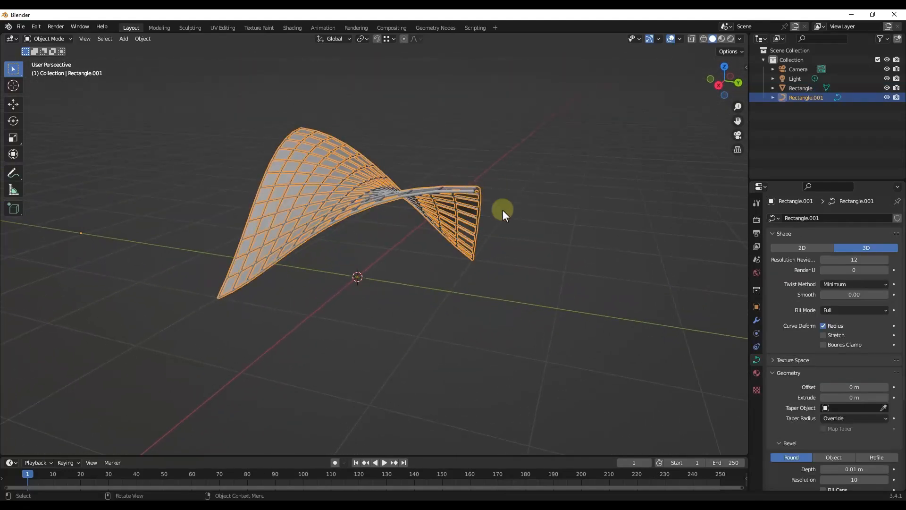
drag(503, 214, 507, 199)
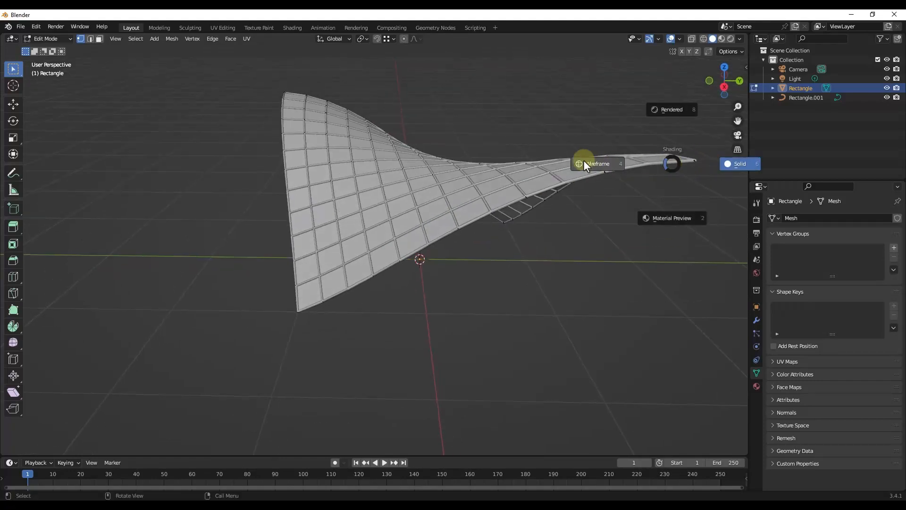
Switch to wireframe shading and view the canopy with its extruded corner posts from the side
click(598, 164)
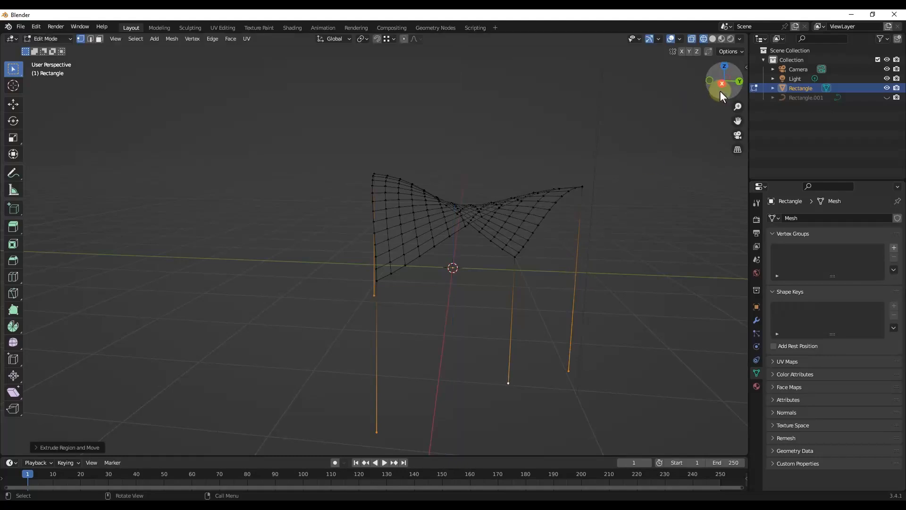
click(739, 80)
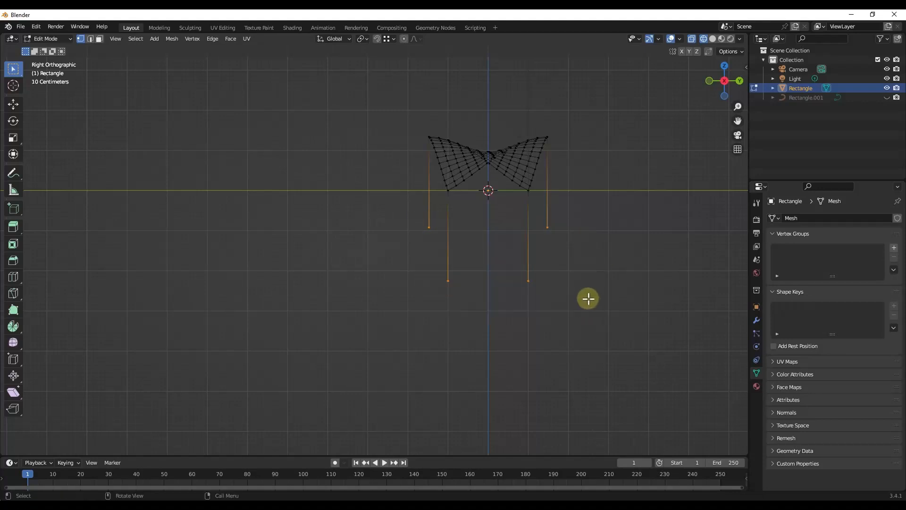
Scale the post bottom vertices along Z so all four ends sit at the same height
key(s)
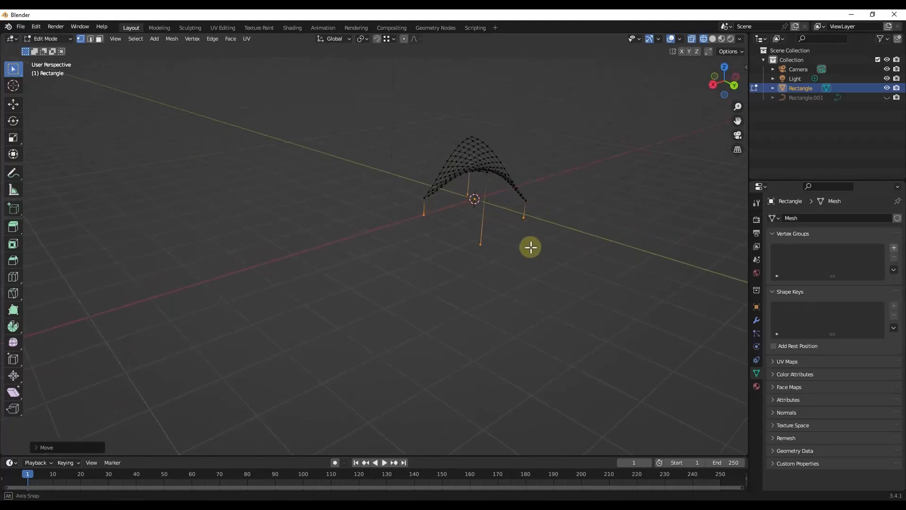
drag(529, 248, 600, 232)
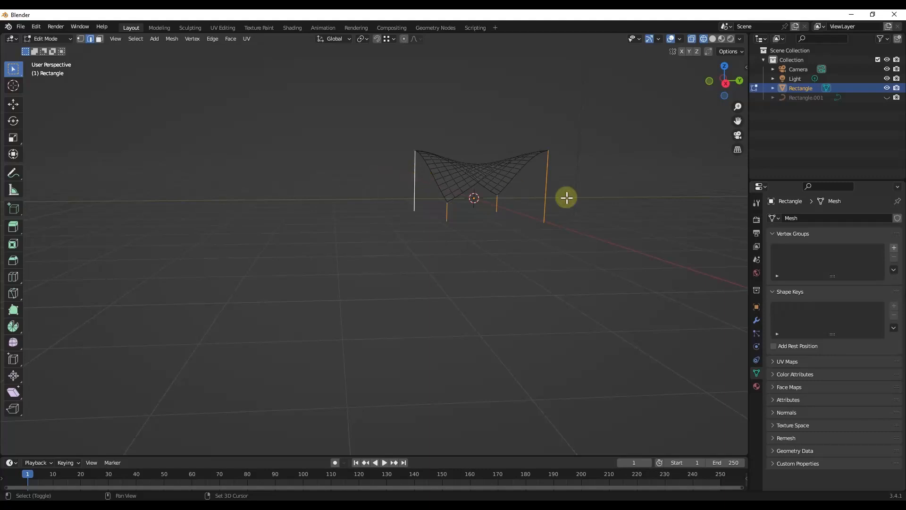
Separate the selected post edges into their own object Rectangle.002 via the F3 search, then check their tops
key(f3)
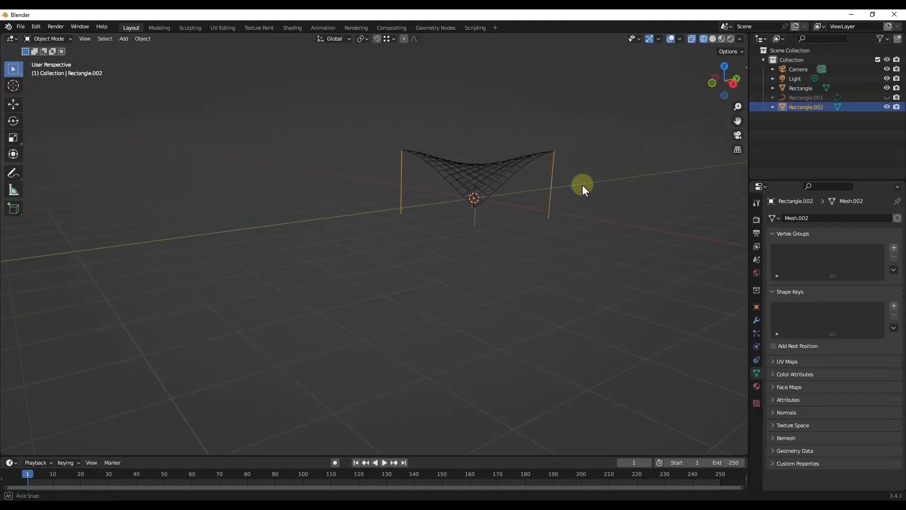
drag(583, 189, 504, 186)
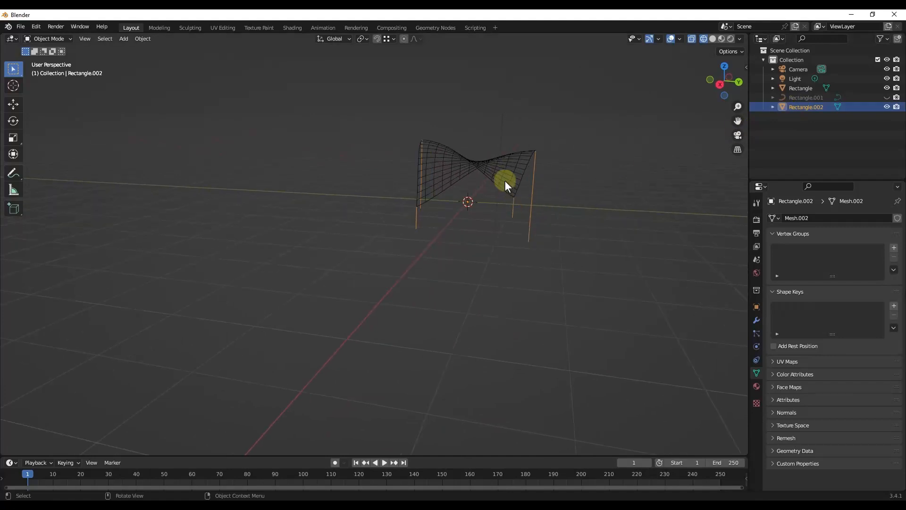
key(s)
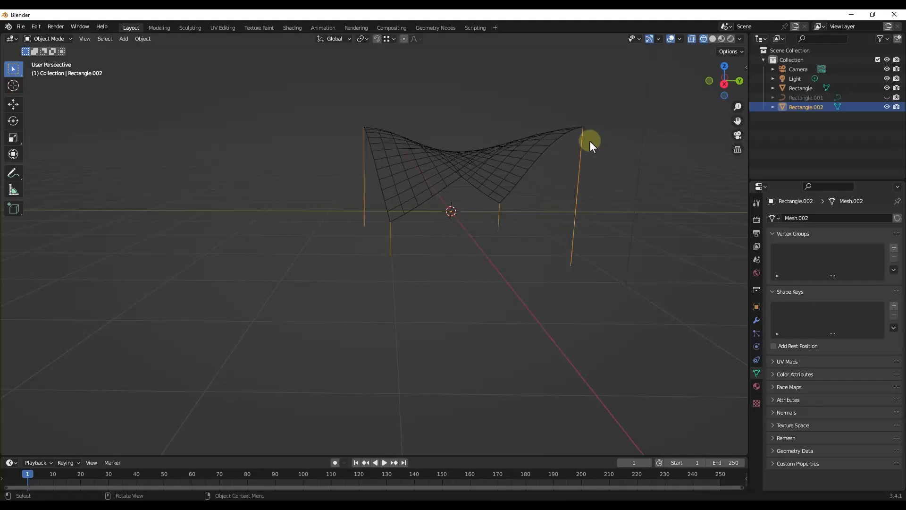
drag(589, 143, 579, 132)
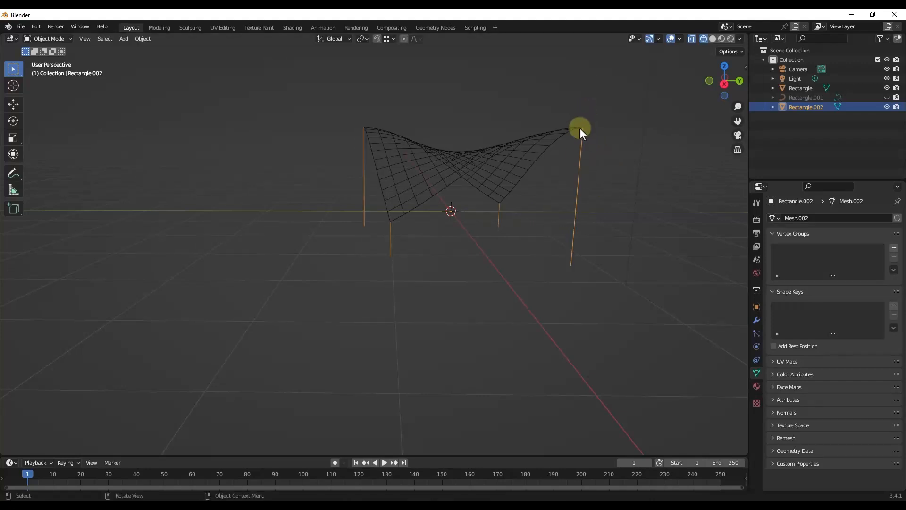
drag(581, 133, 533, 228)
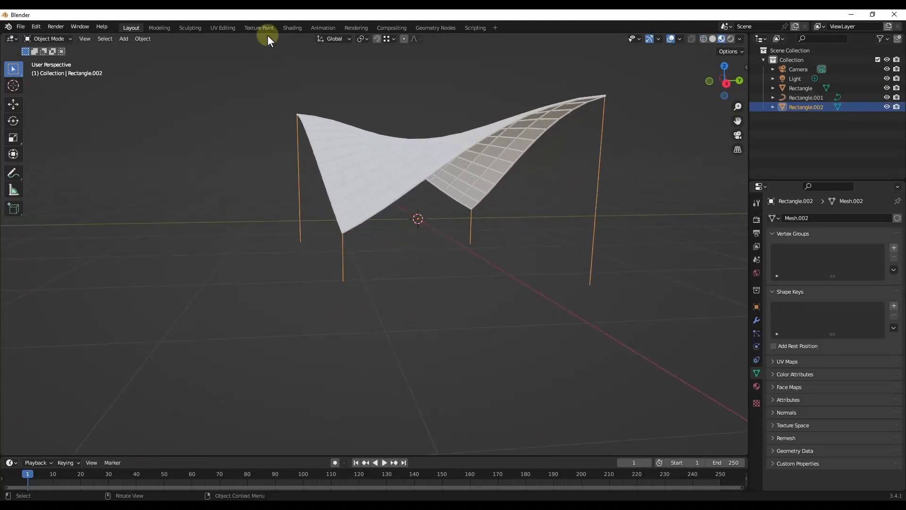
Convert Rectangle.002 to a curve so the posts become 0.01 m round tubes, then scale and inspect them
click(143, 38)
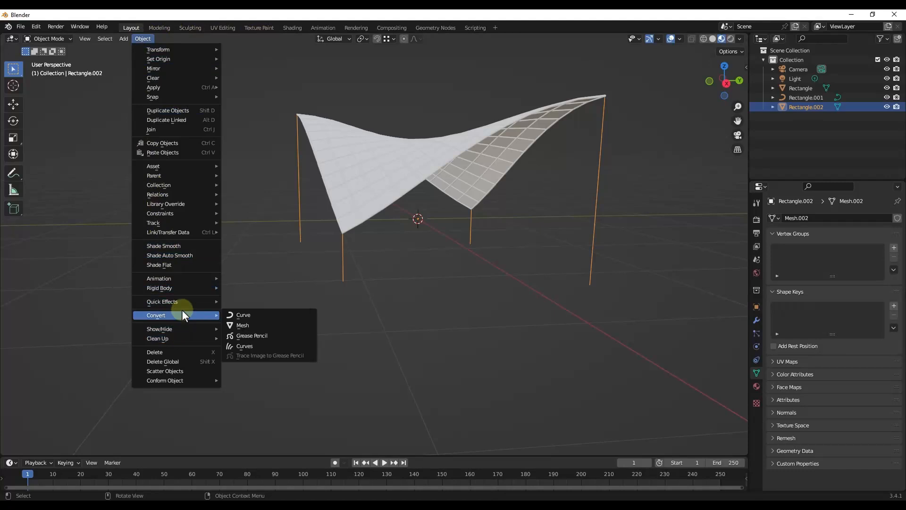
click(243, 315)
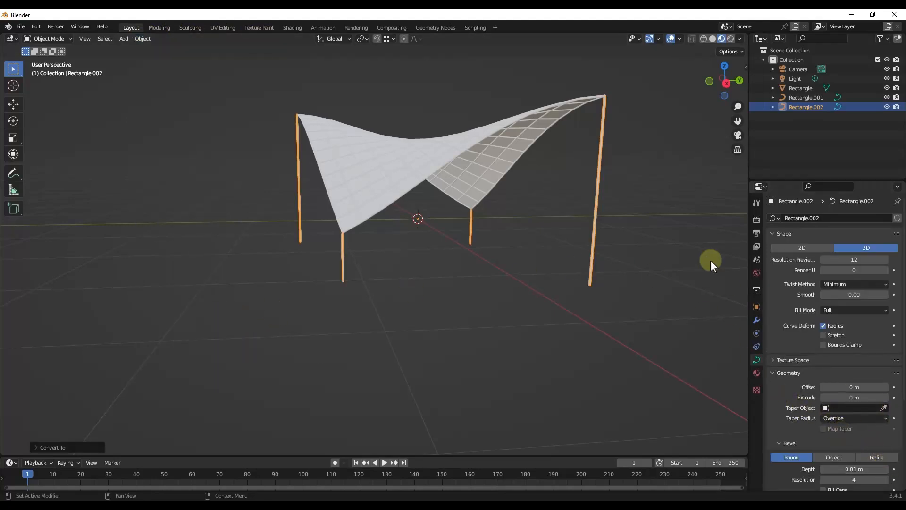
drag(711, 267, 589, 207)
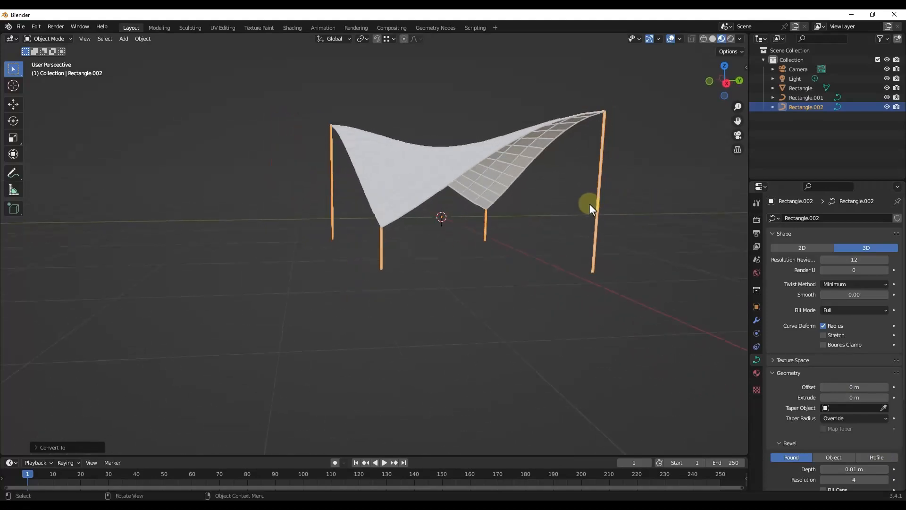
key(s)
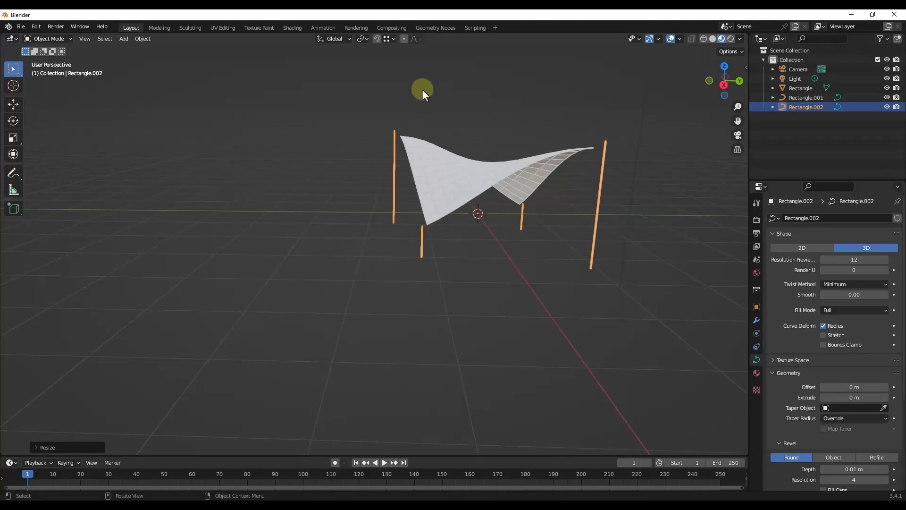
mouse_move(606, 148)
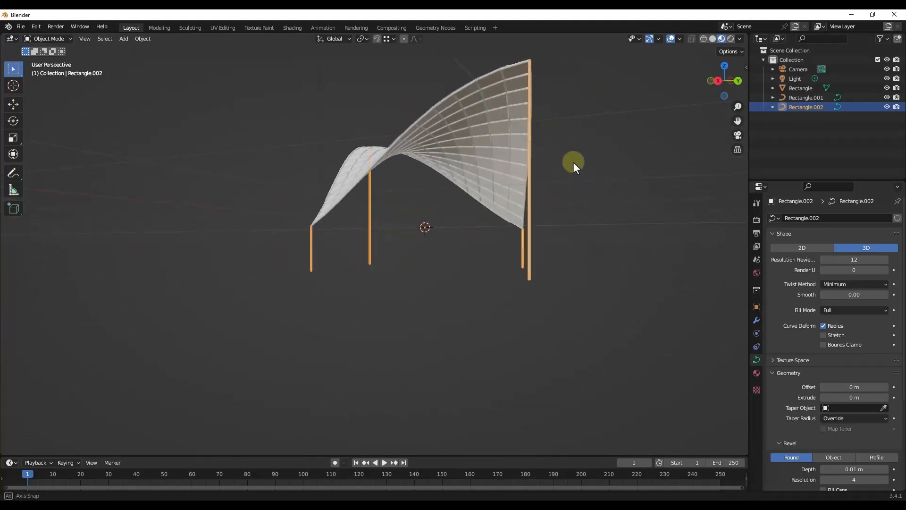
drag(573, 166, 419, 172)
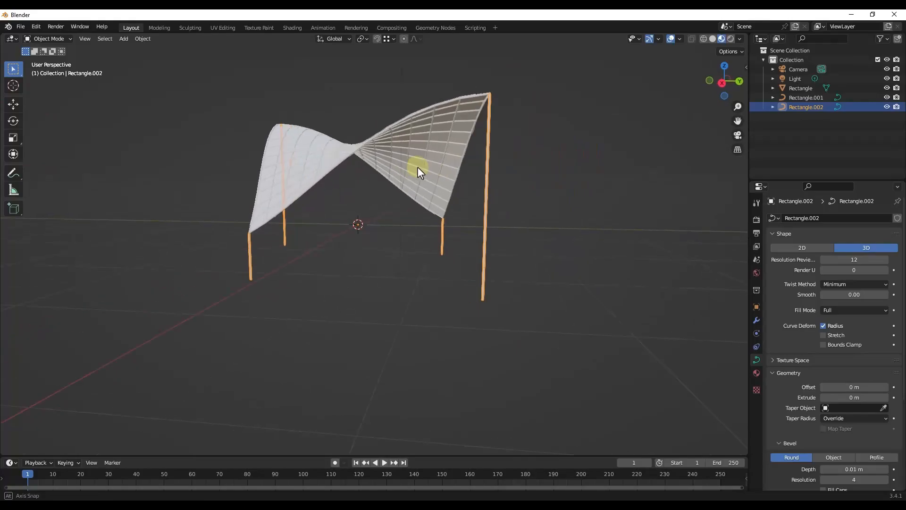